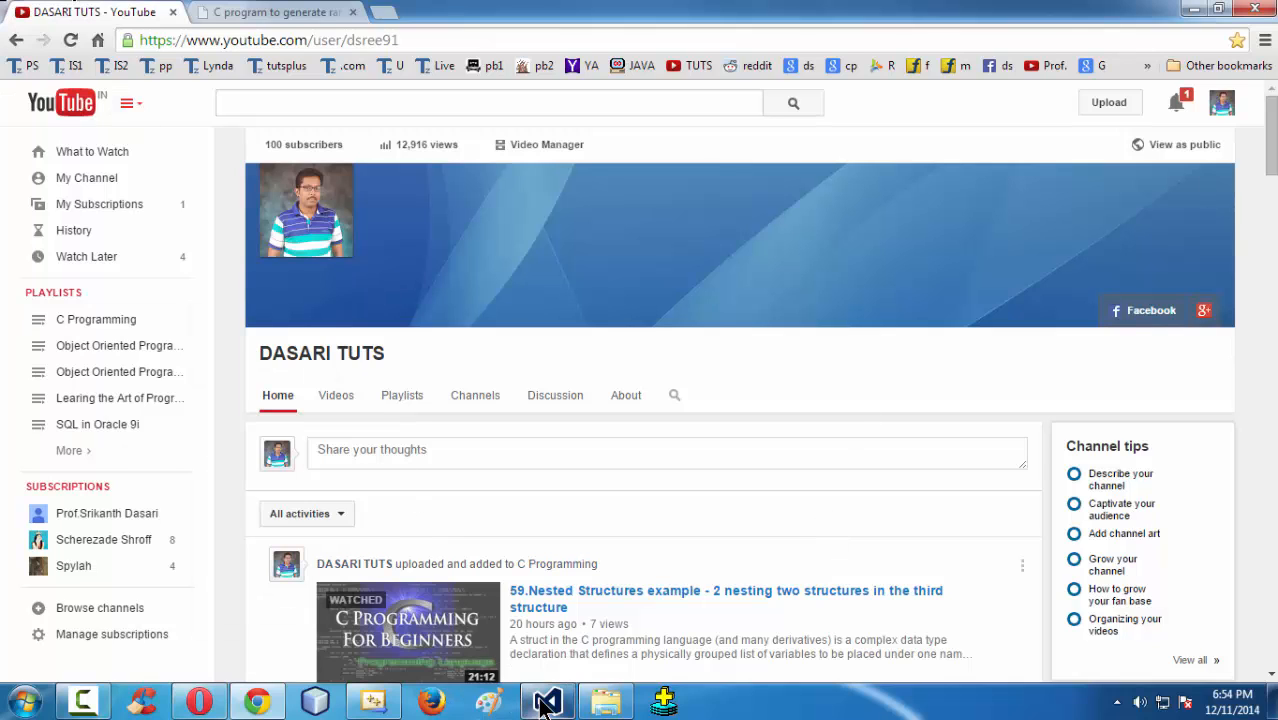
# Bring Visual Studio forward and view its About details, version 12.0.21005.1 REL.
pyautogui.click(546, 700)
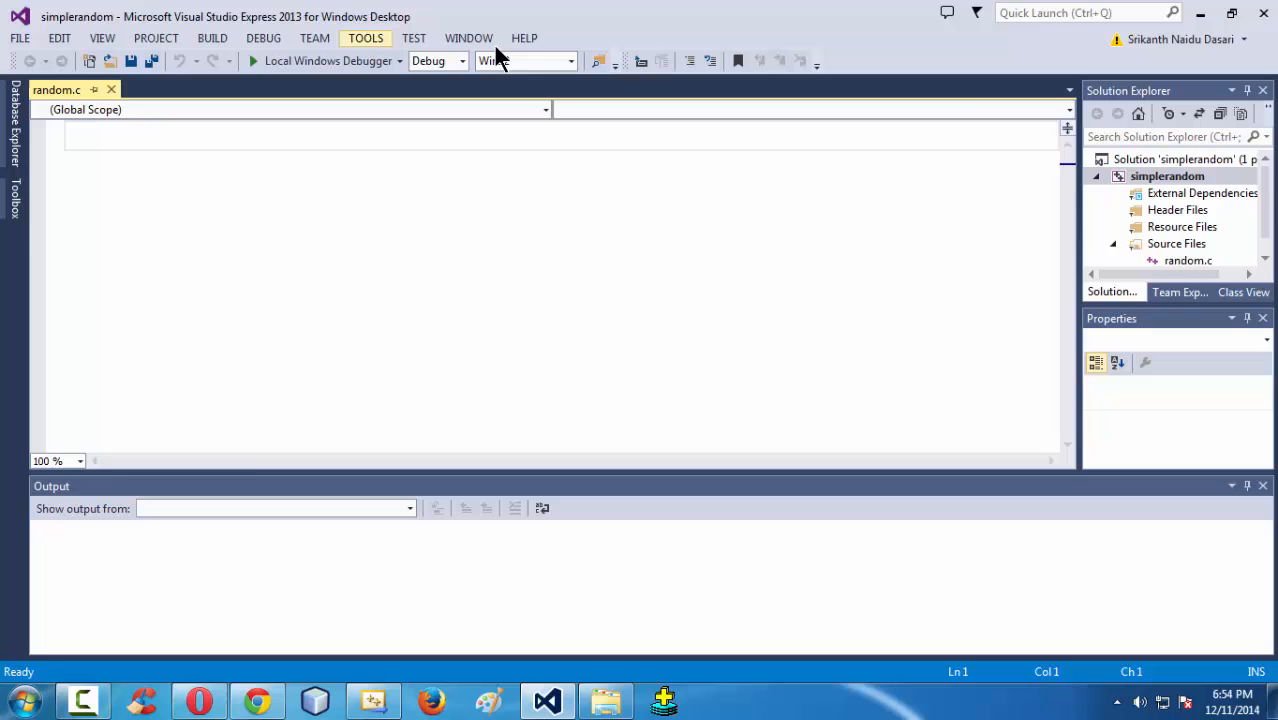
pyautogui.click(524, 38)
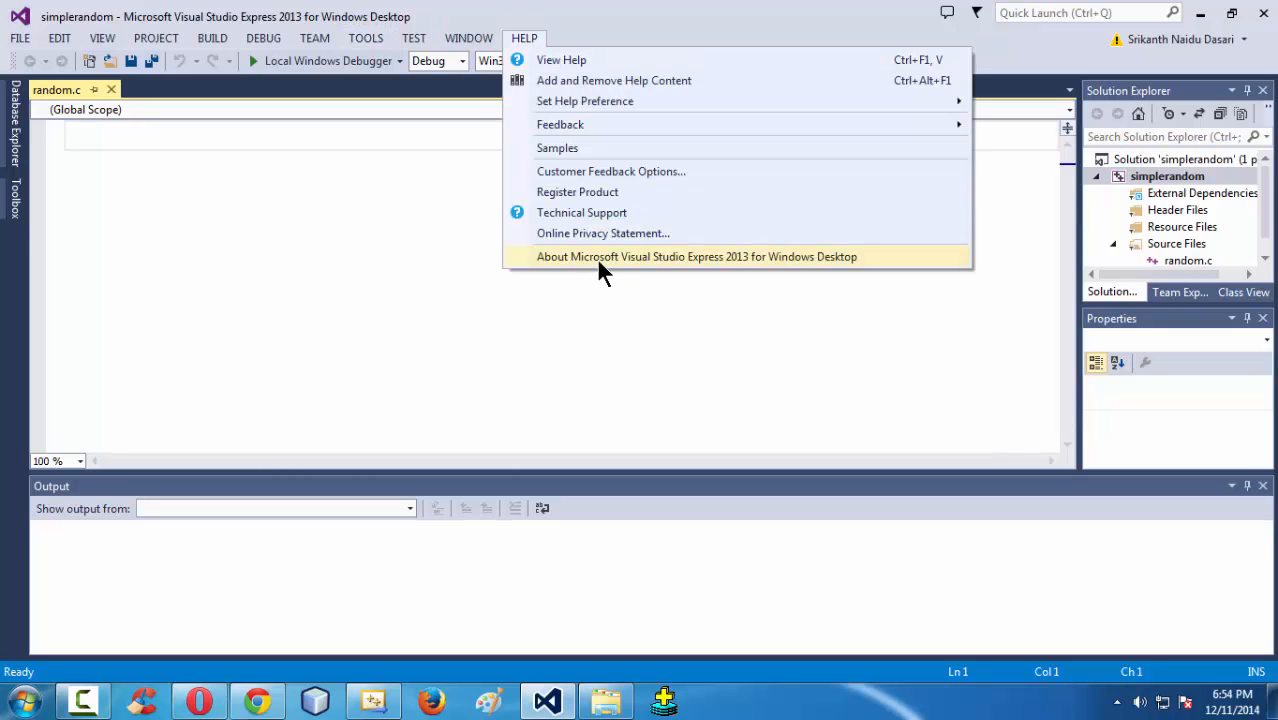
pyautogui.click(696, 256)
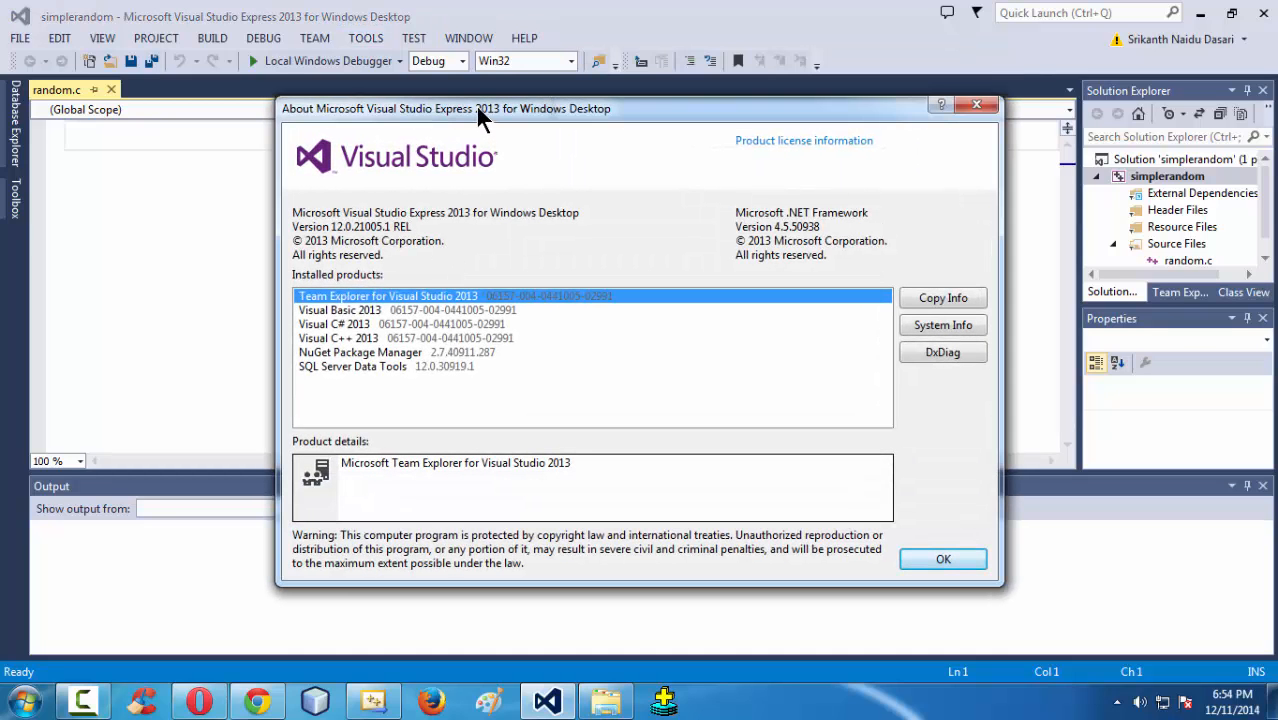
pyautogui.moveTo(390, 235)
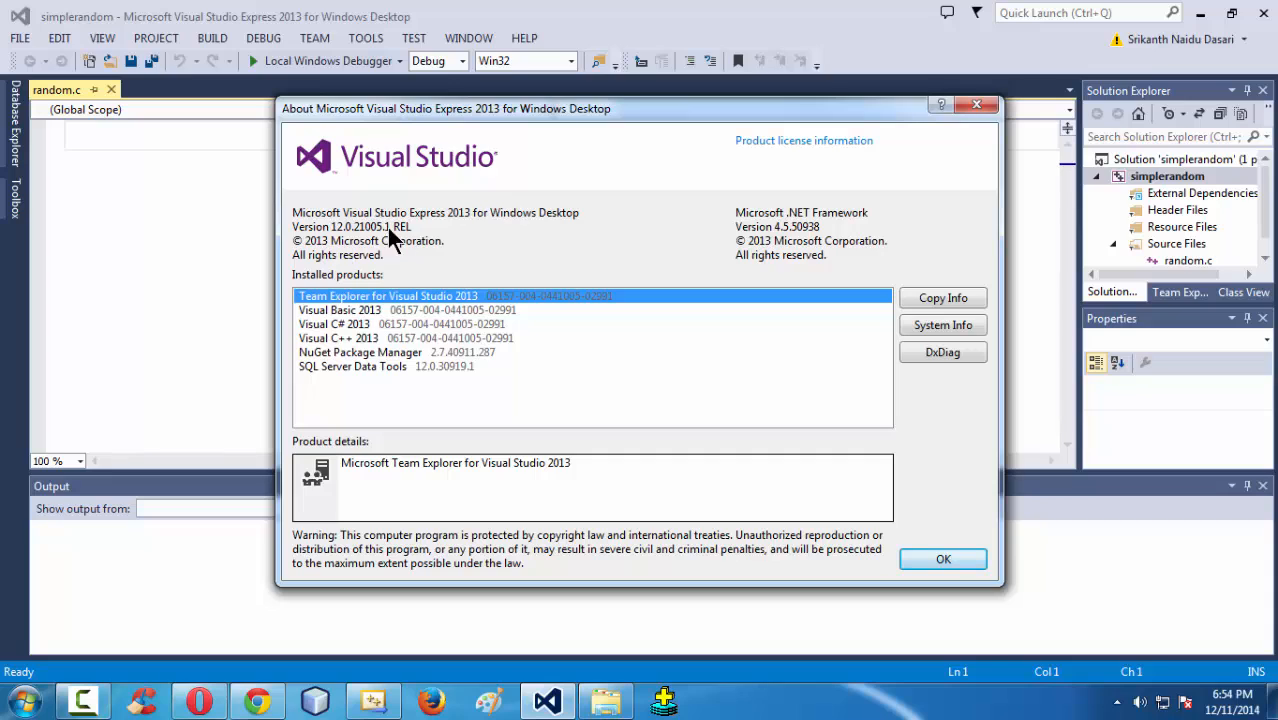
pyautogui.moveTo(418, 245)
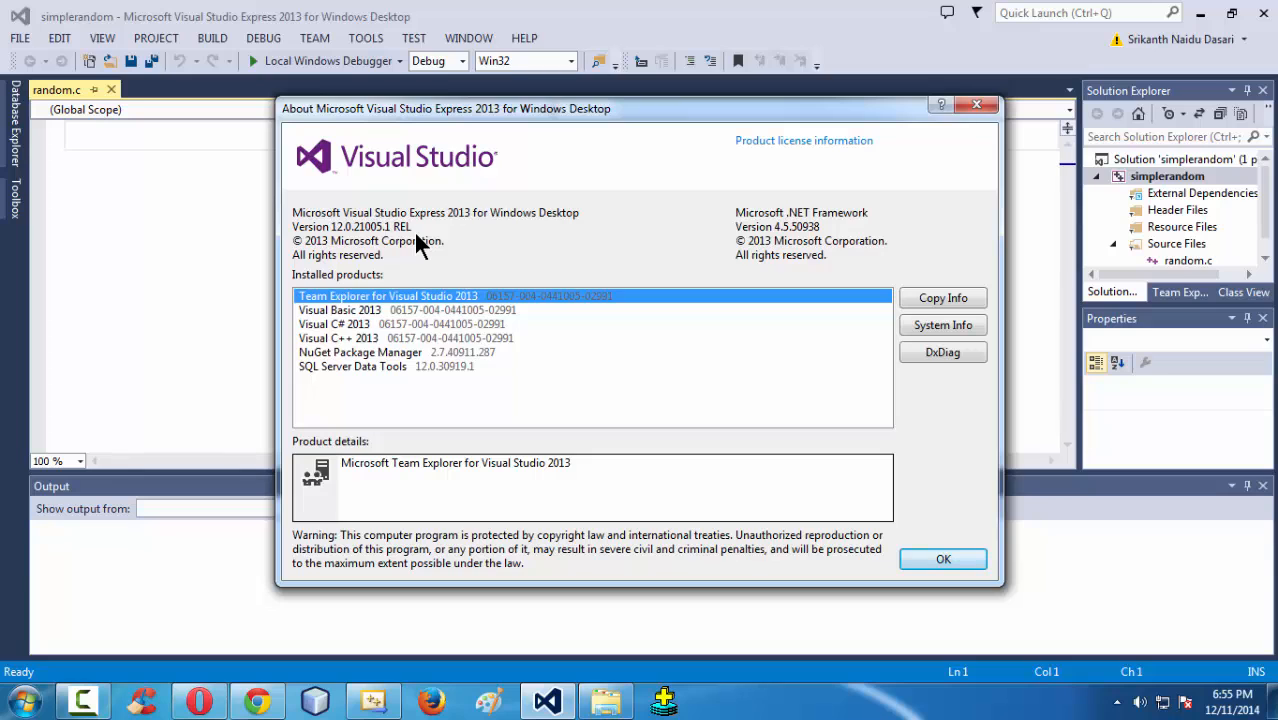
pyautogui.moveTo(157, 226)
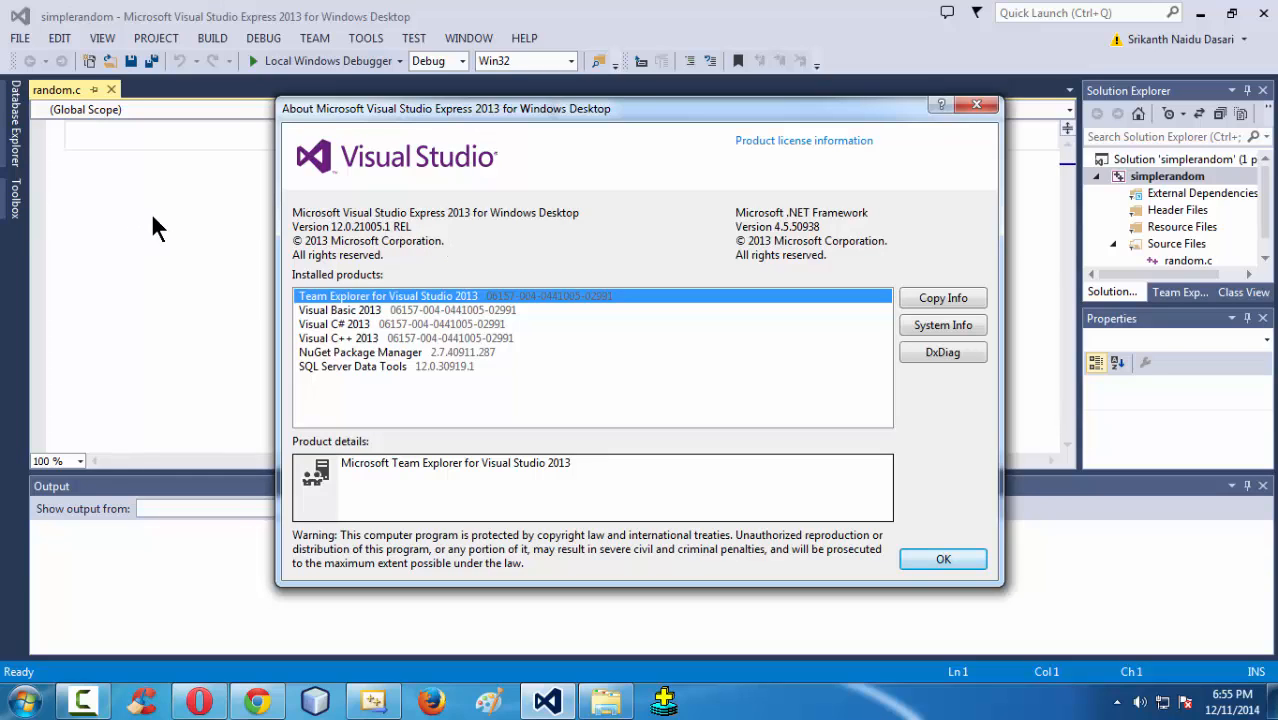
# Close the About dialog and open the empty random.c from the simplerandom project.
pyautogui.click(942, 558)
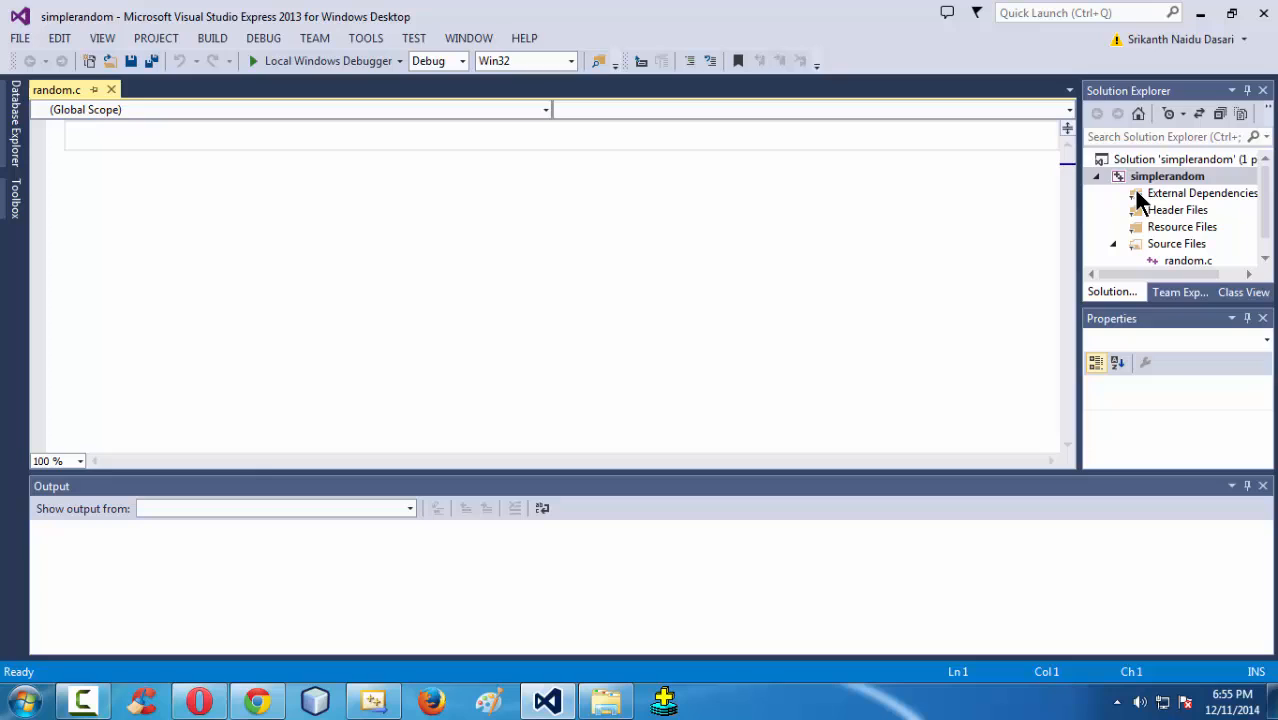
pyautogui.click(1167, 176)
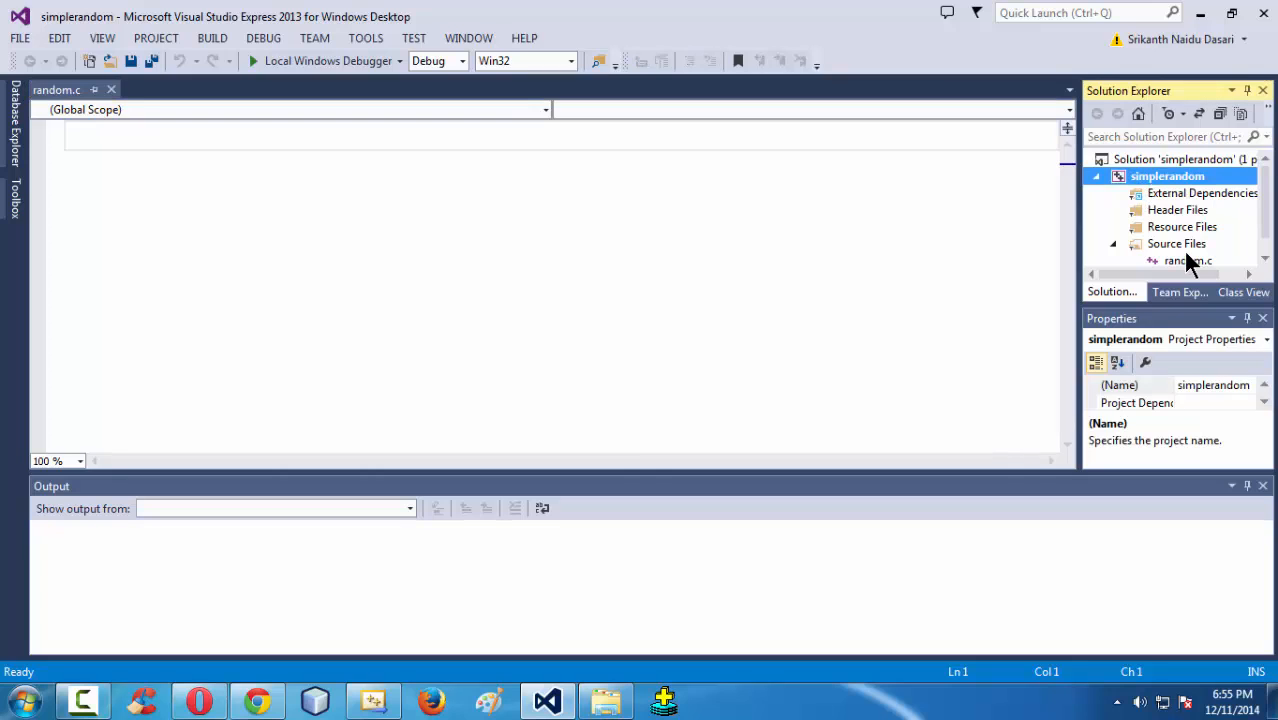
pyautogui.click(1189, 244)
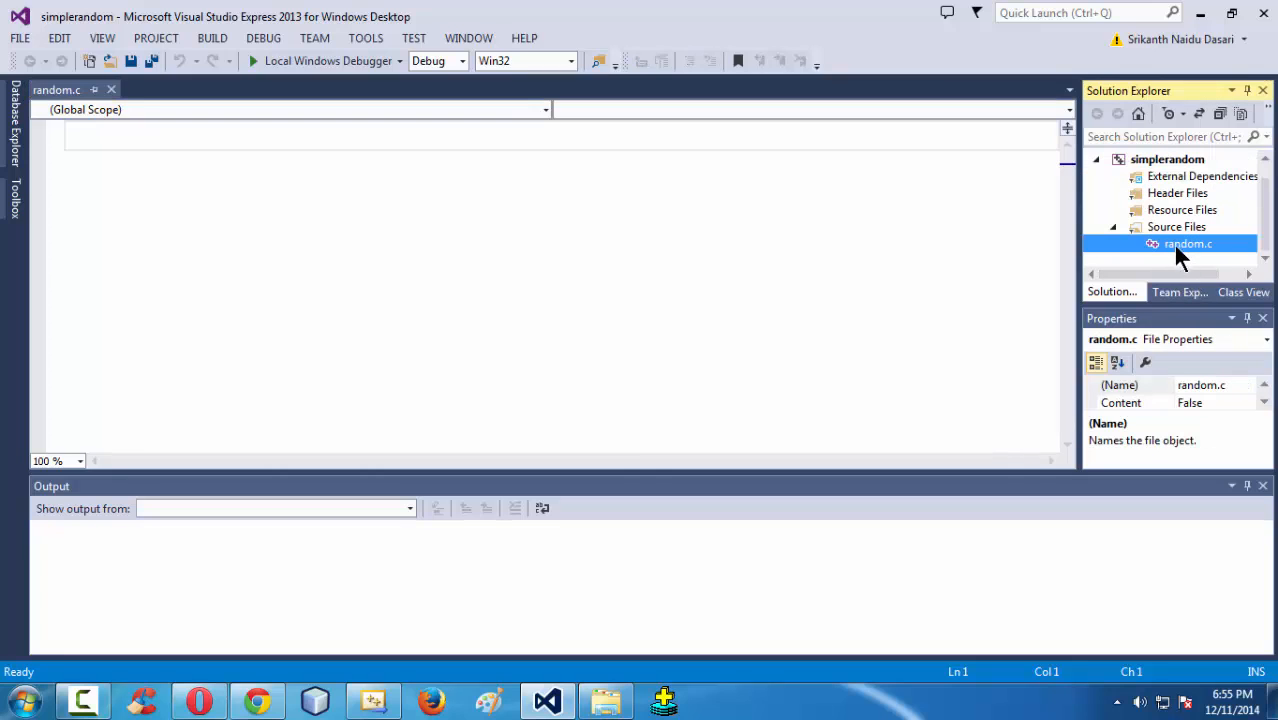
pyautogui.click(300, 160)
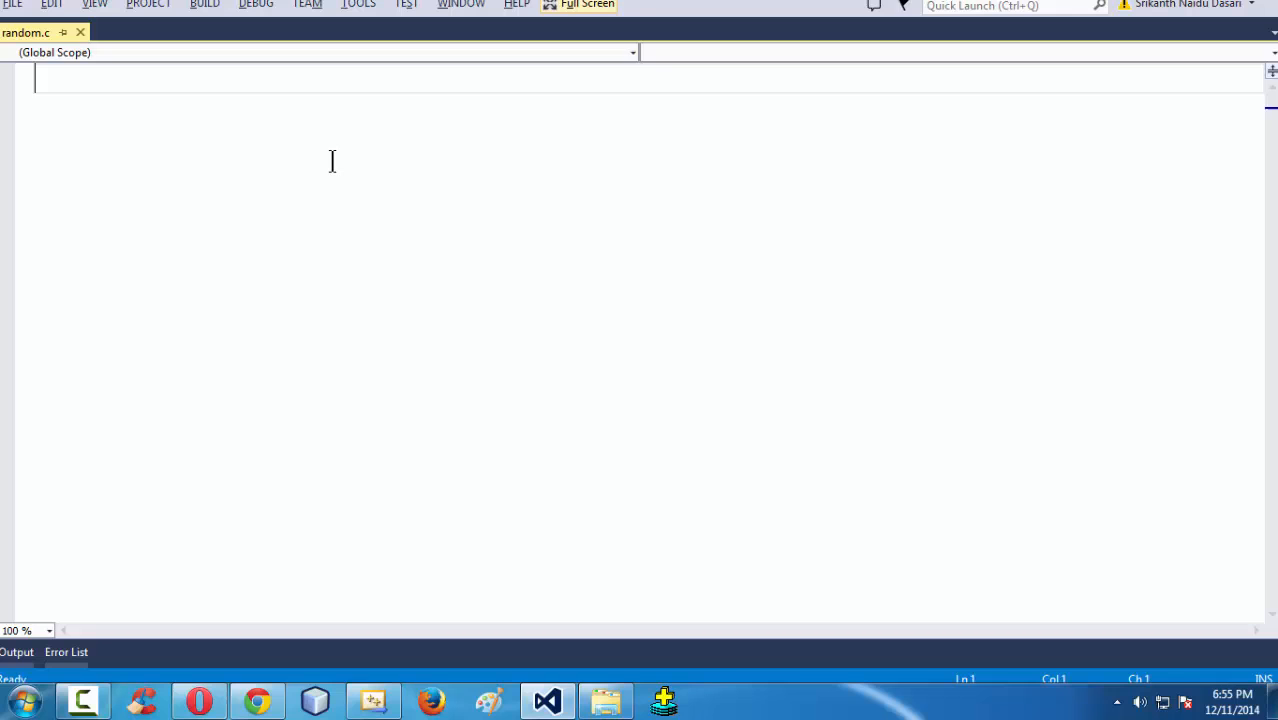
# Type the #include<stdio.h> and #include<conio.h> header lines.
pyautogui.write('#in')
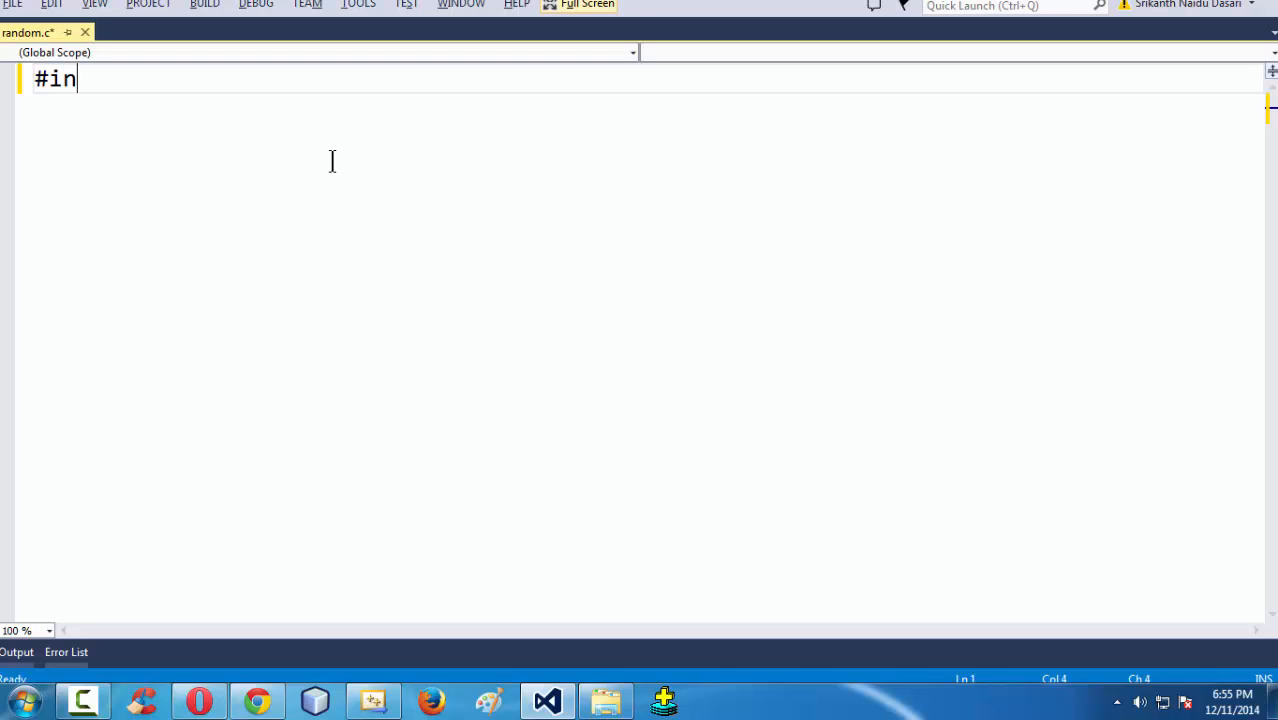
pyautogui.write('clude<')
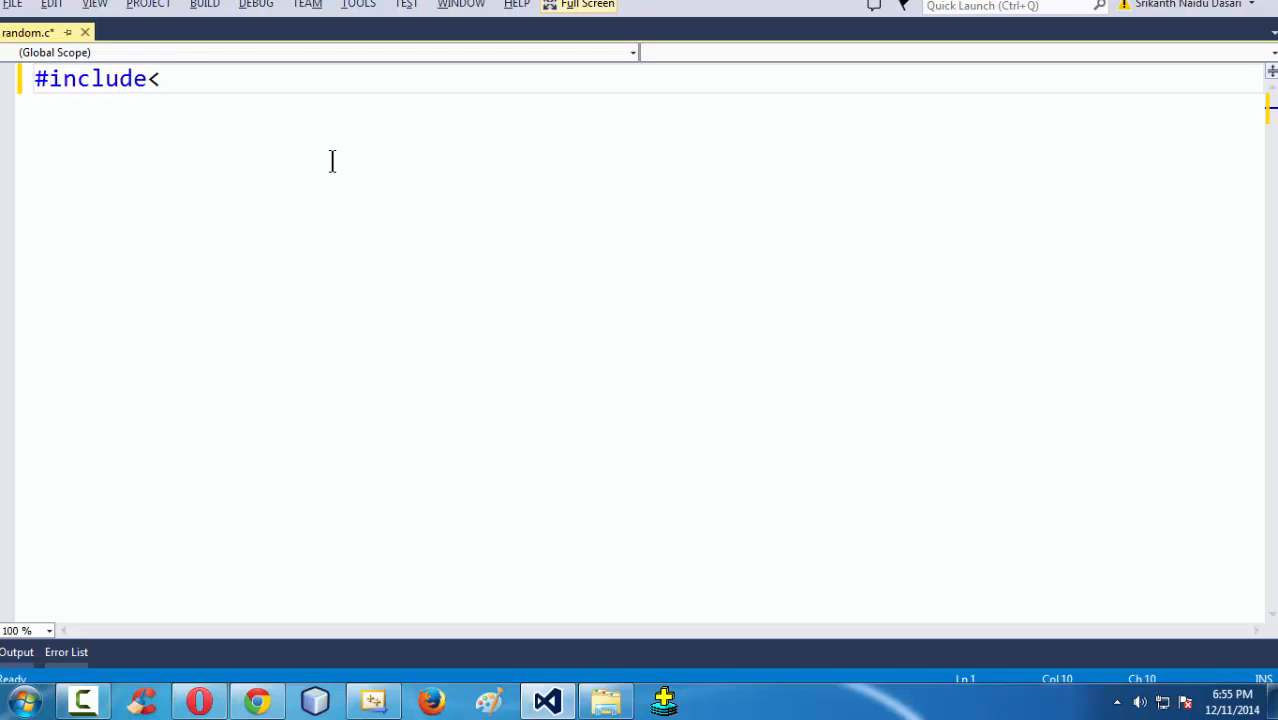
pyautogui.write('stdio.h>')
pyautogui.write('#icl')
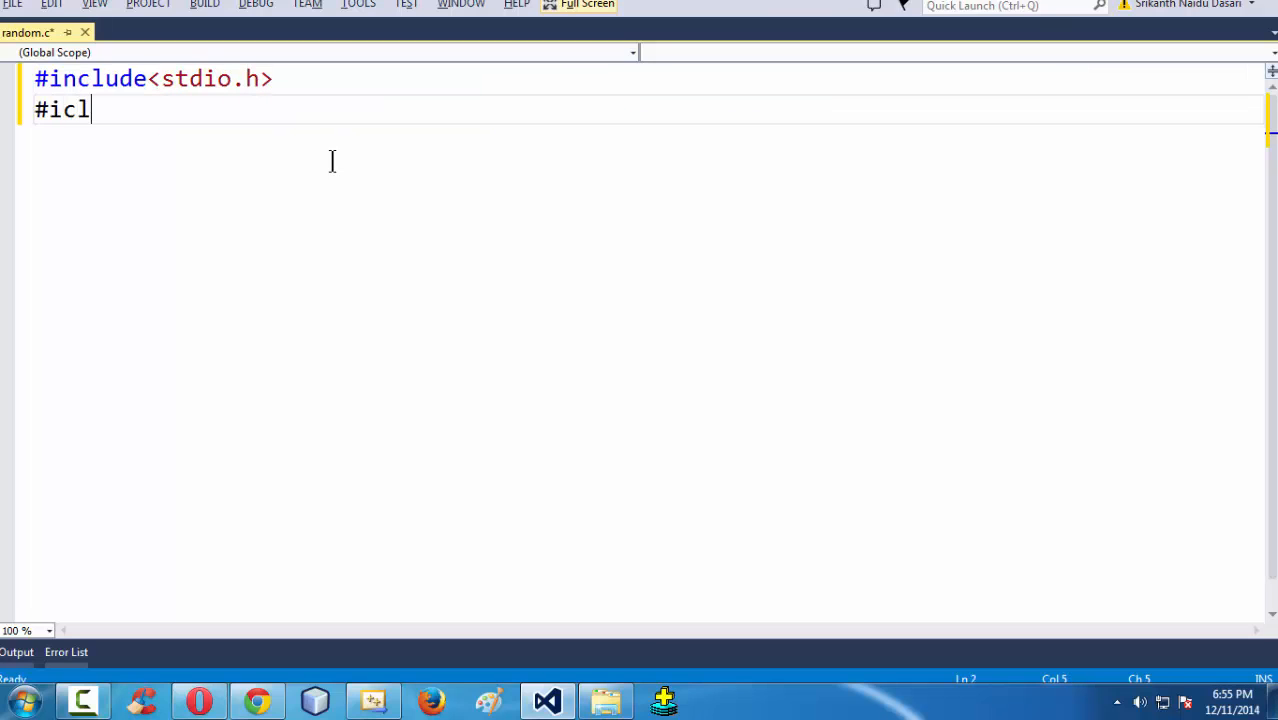
pyautogui.write('nclu')
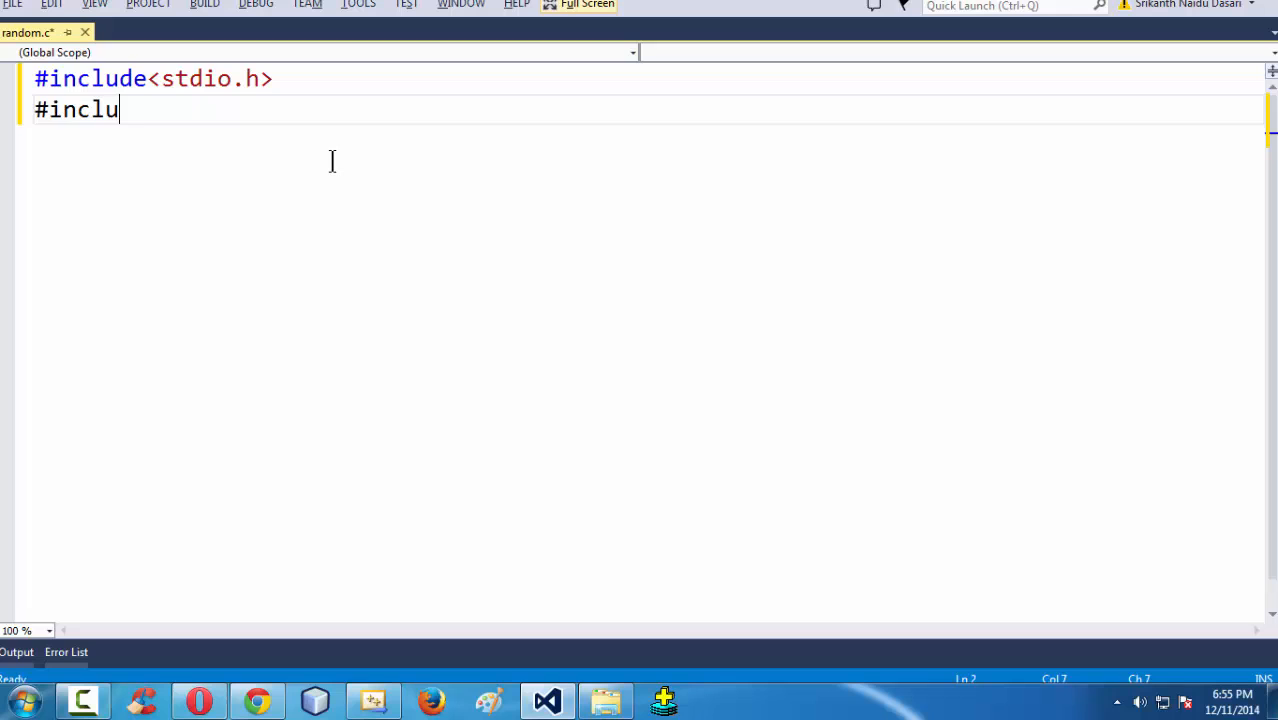
pyautogui.write('de<con')
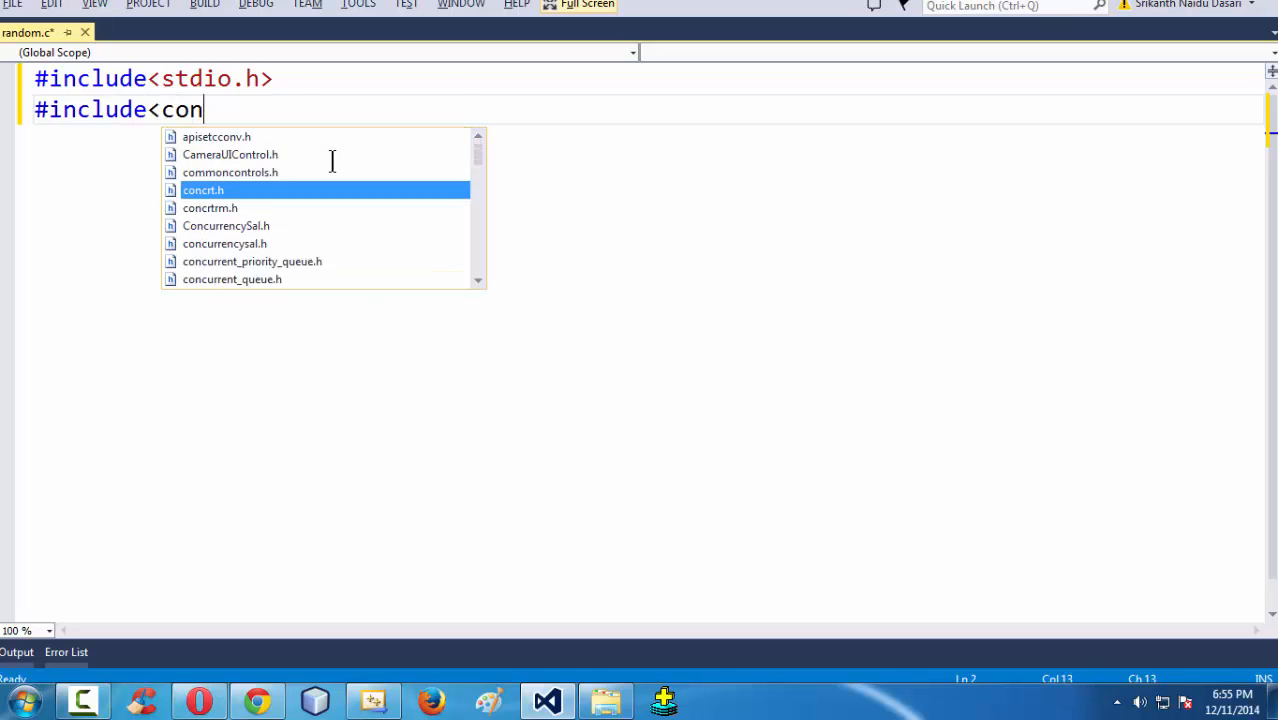
pyautogui.write('io.h>')
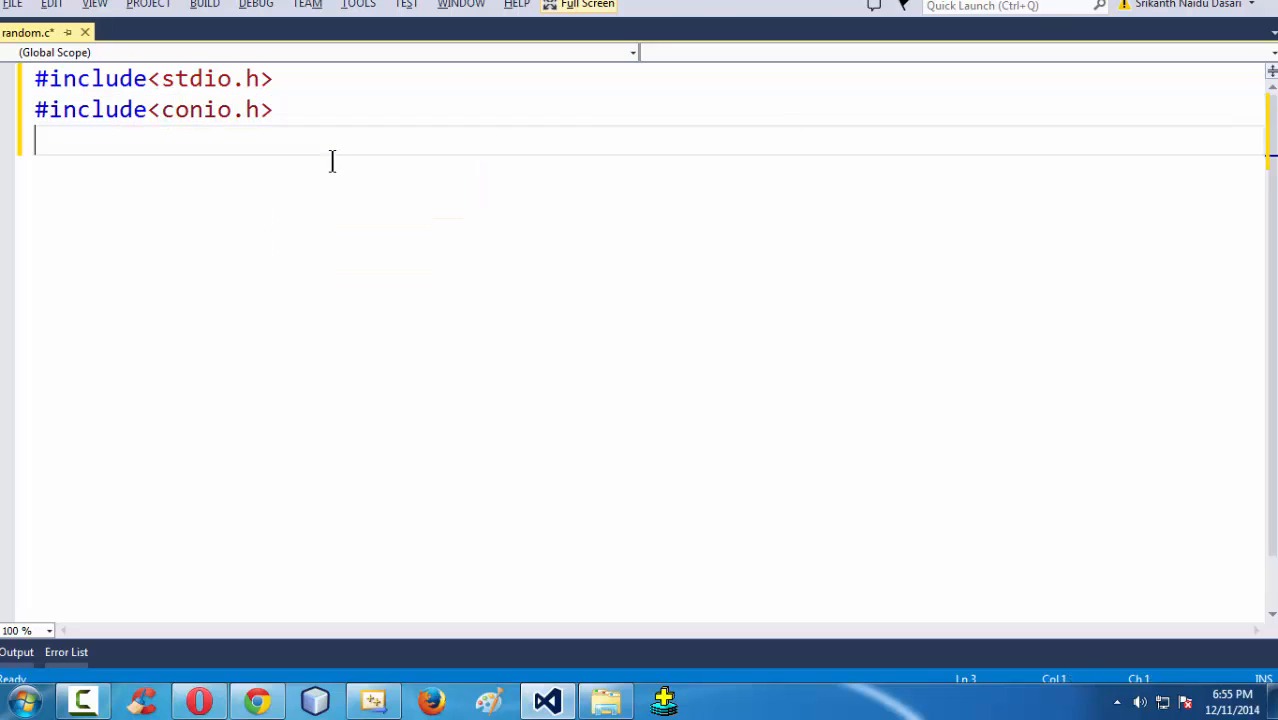
# Write void main() containing getch(); and leave full-screen editing.
pyautogui.write('void ma')
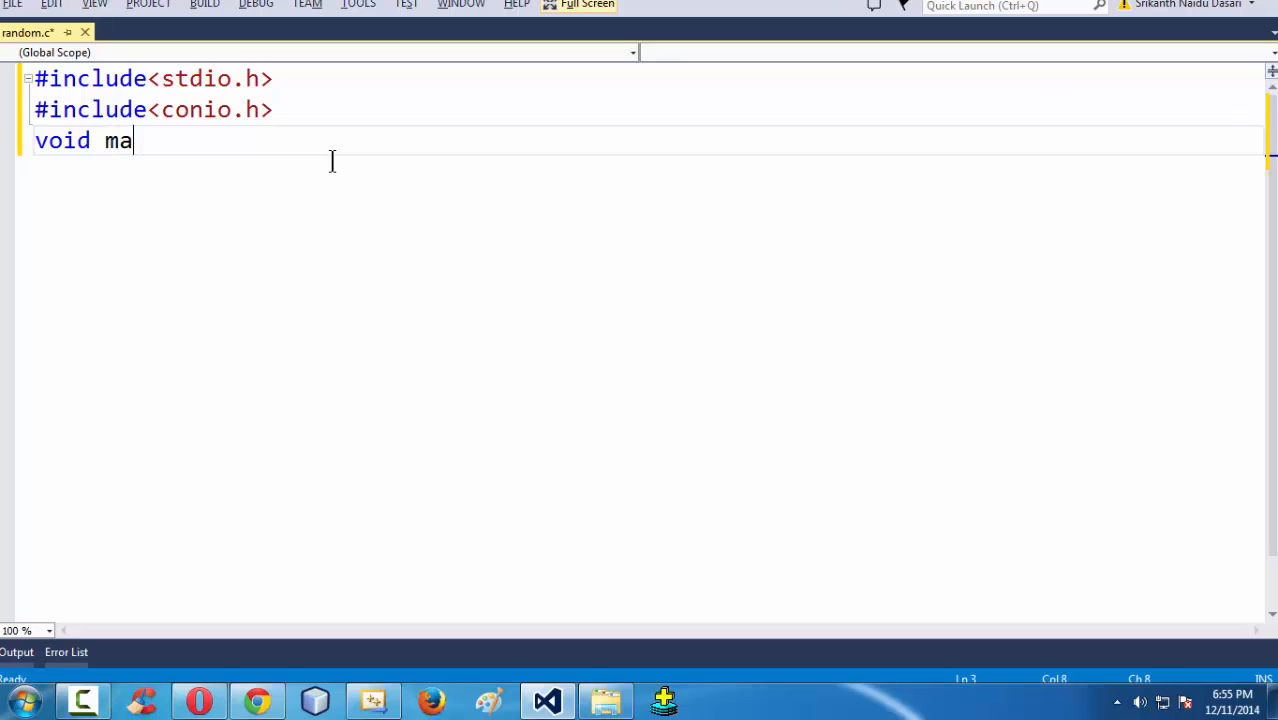
pyautogui.write('in()')
pyautogui.write('{')
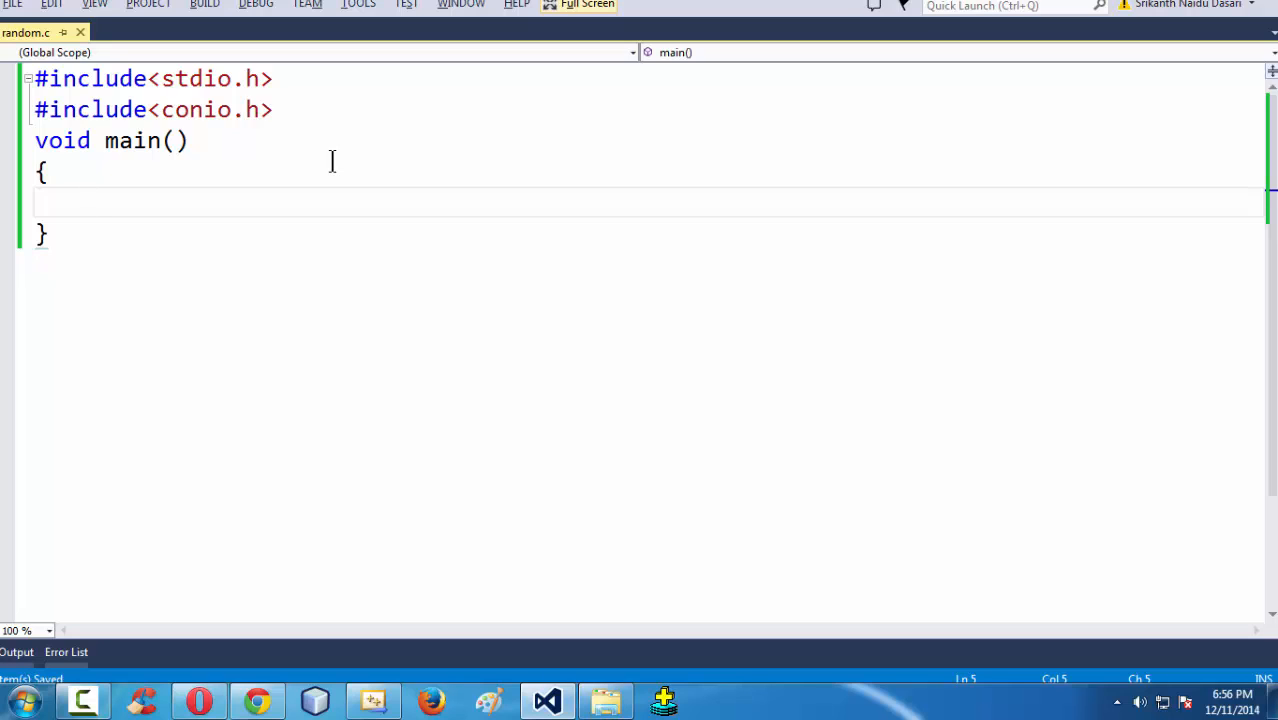
pyautogui.write('getch();')
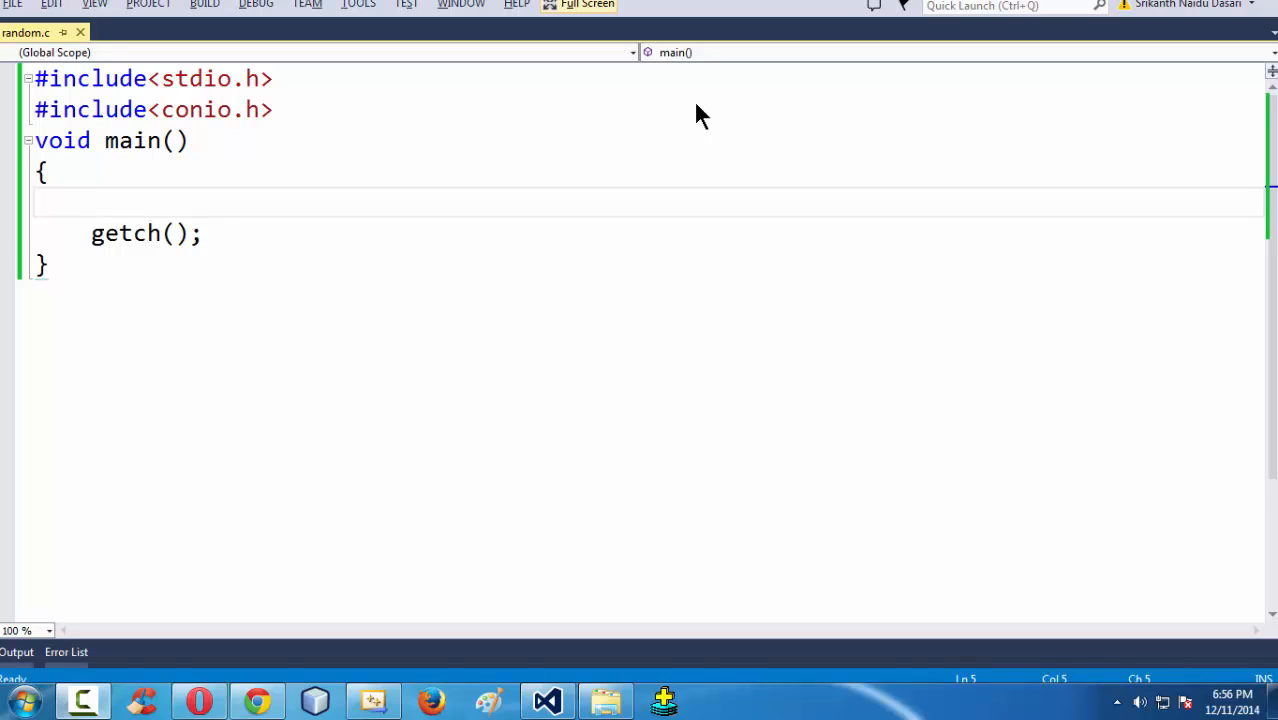
pyautogui.click(92, 202)
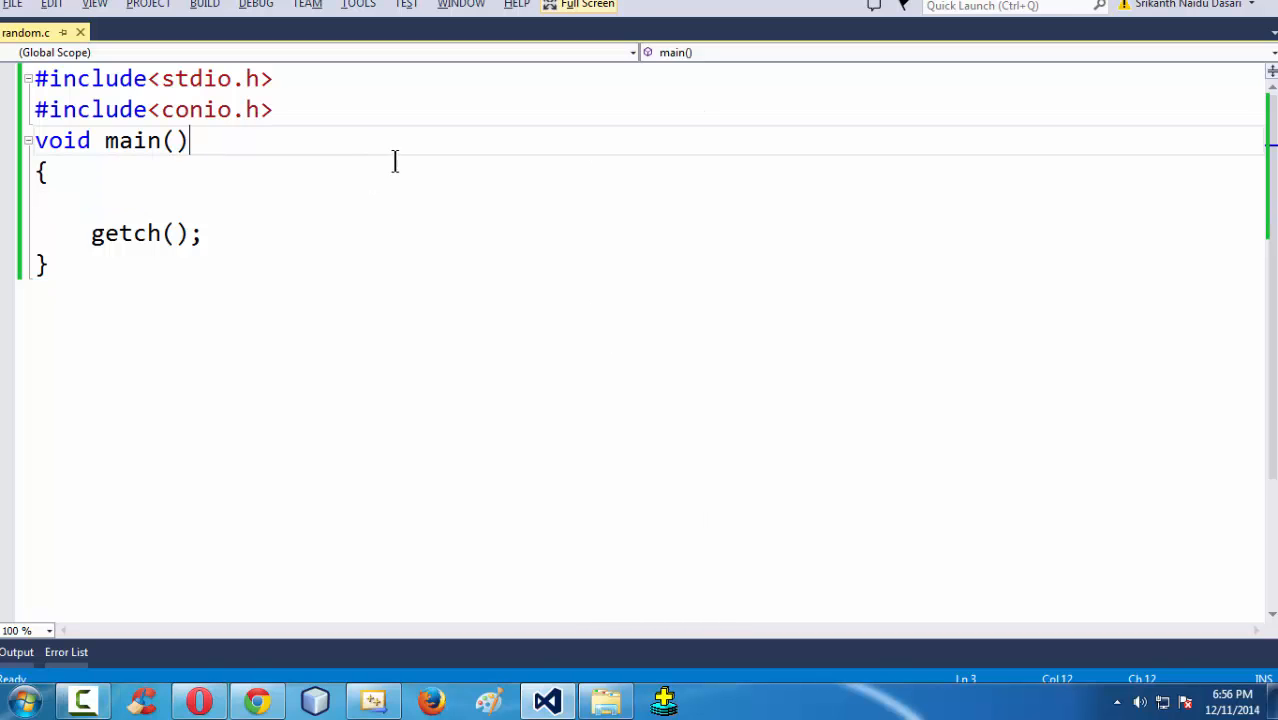
pyautogui.click(587, 5)
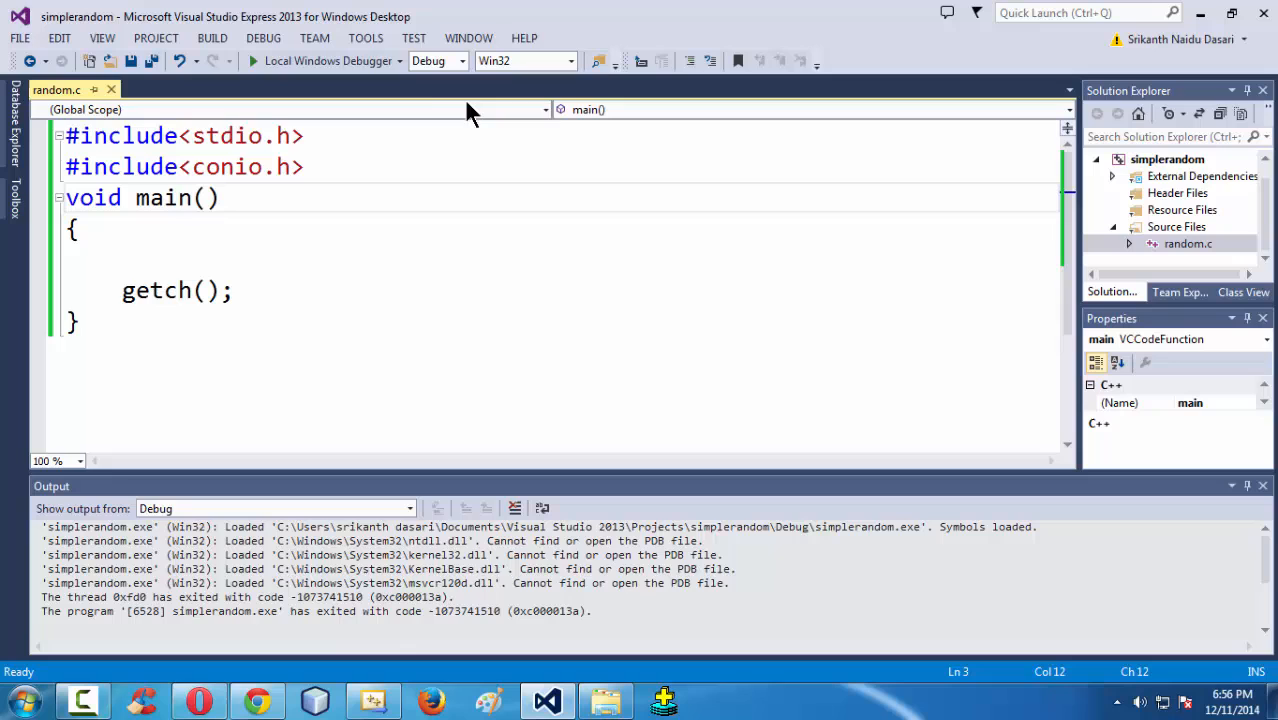
pyautogui.moveTo(320, 61)
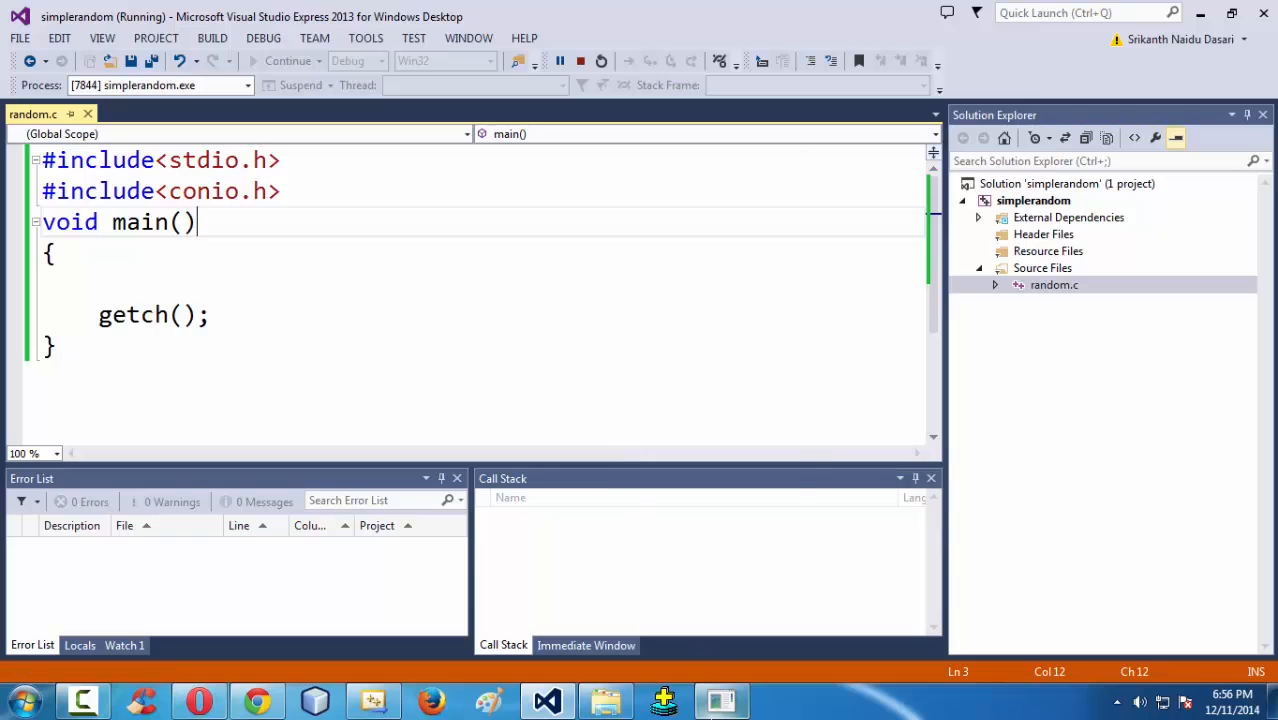
pyautogui.click(721, 699)
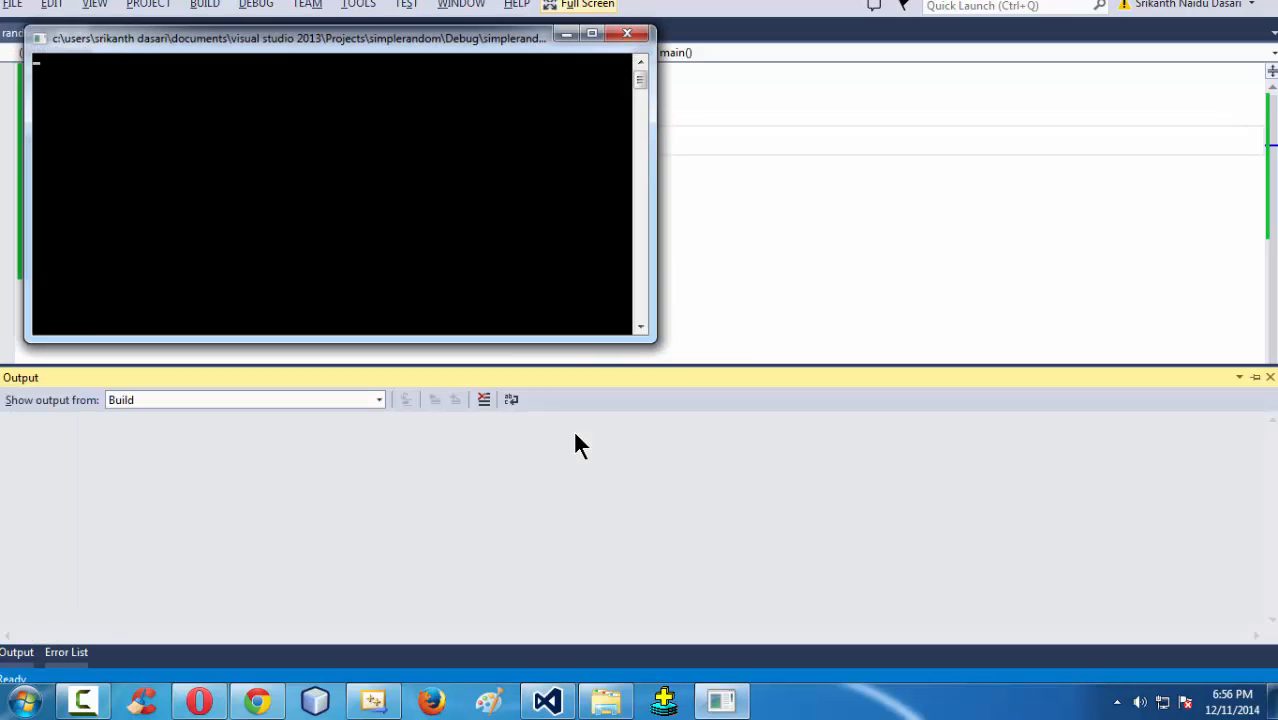
pyautogui.click(627, 33)
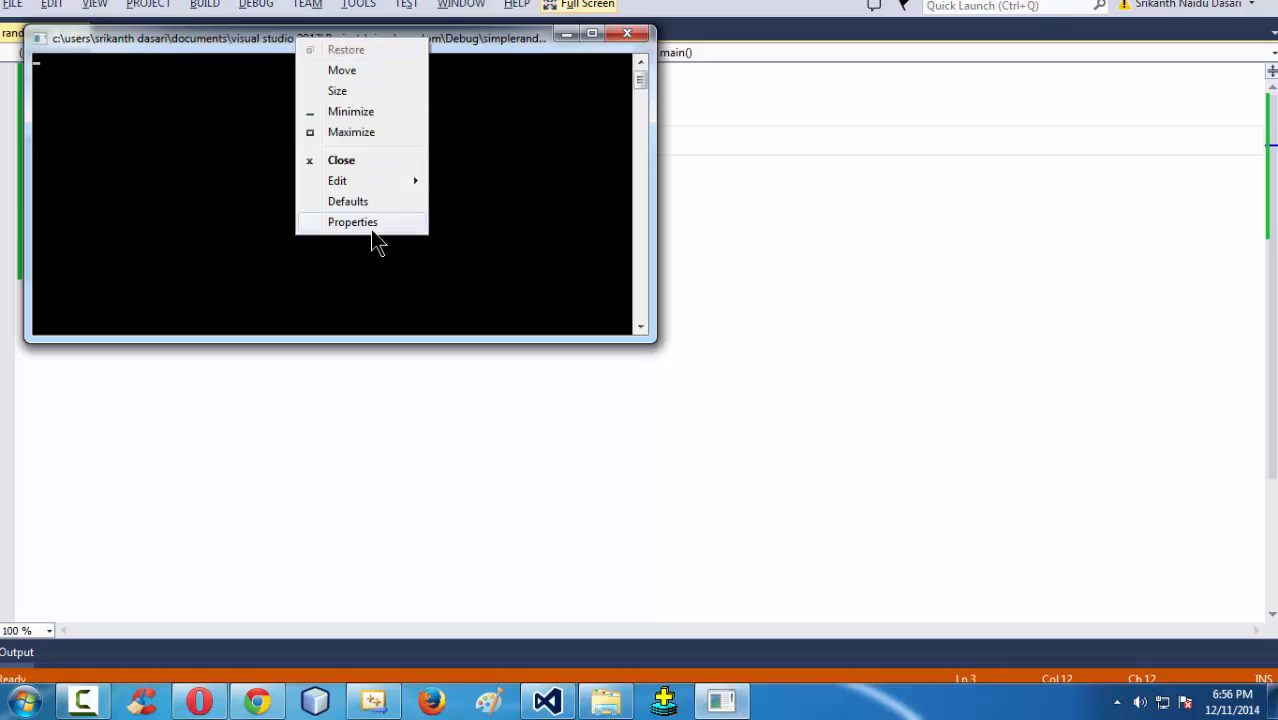
pyautogui.click(352, 221)
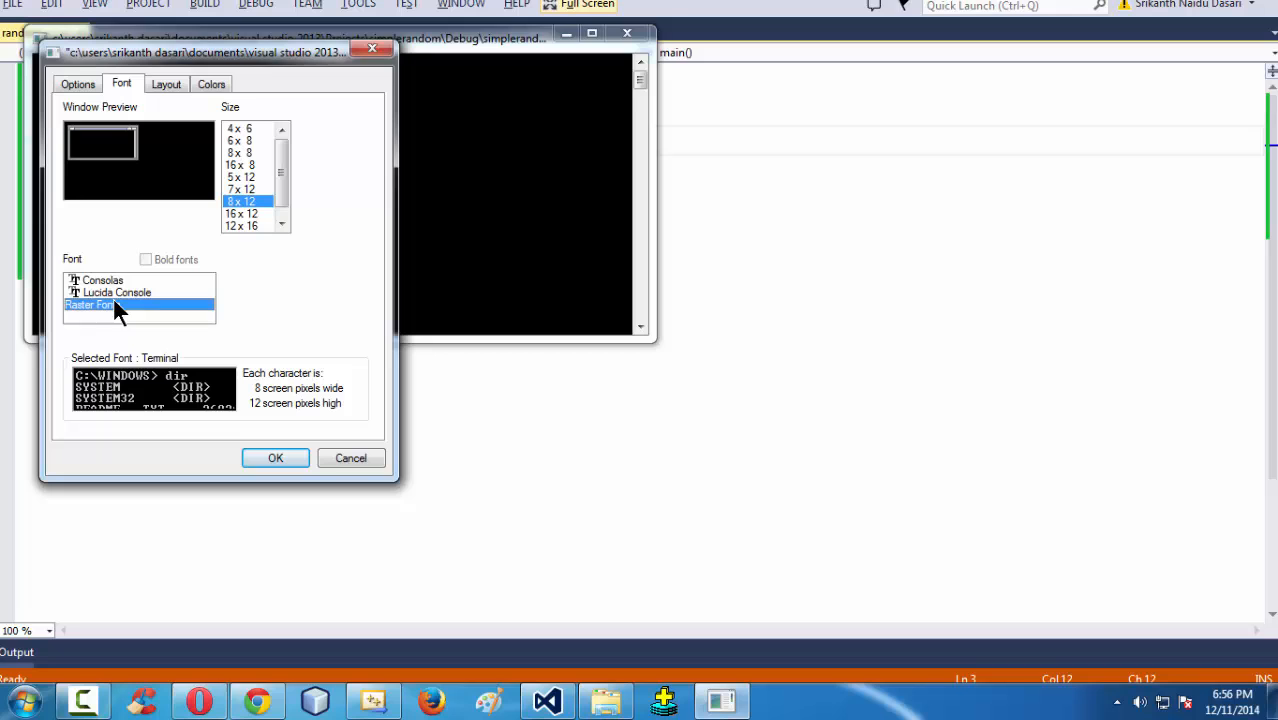
pyautogui.click(103, 280)
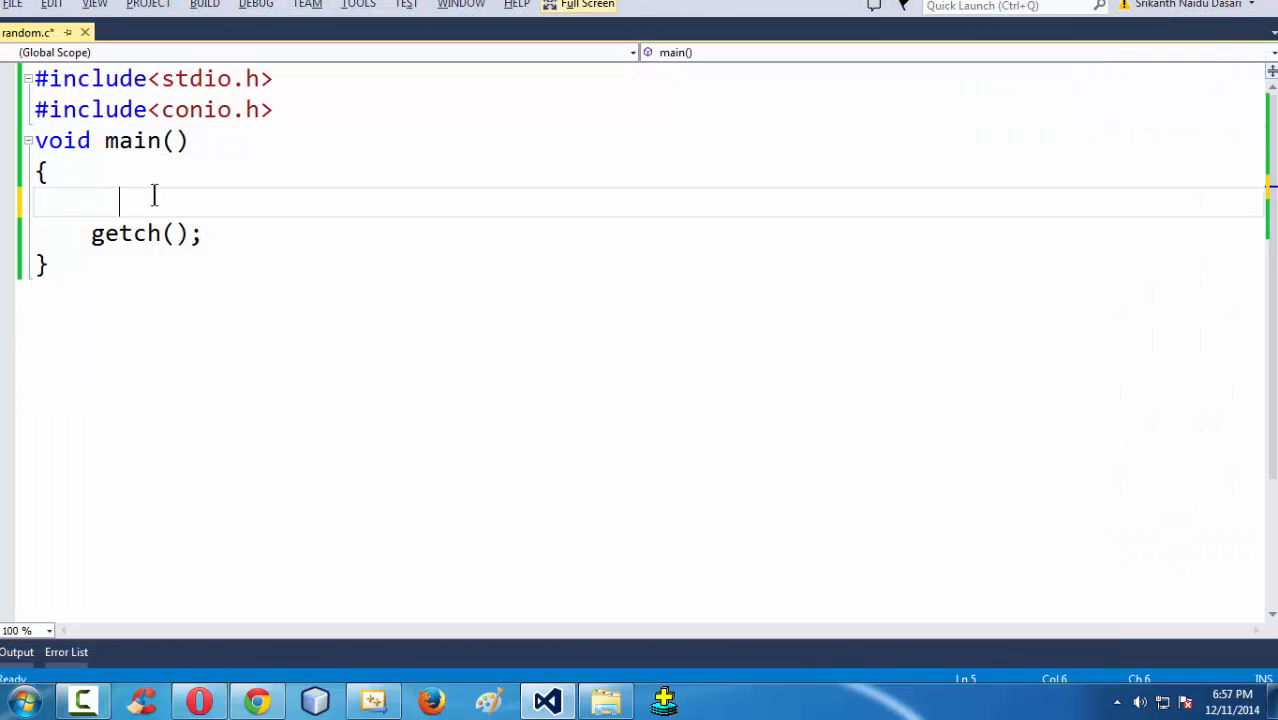
# Declare int n; inside main() and begin a new preprocessor line.
pyautogui.write('int n;')
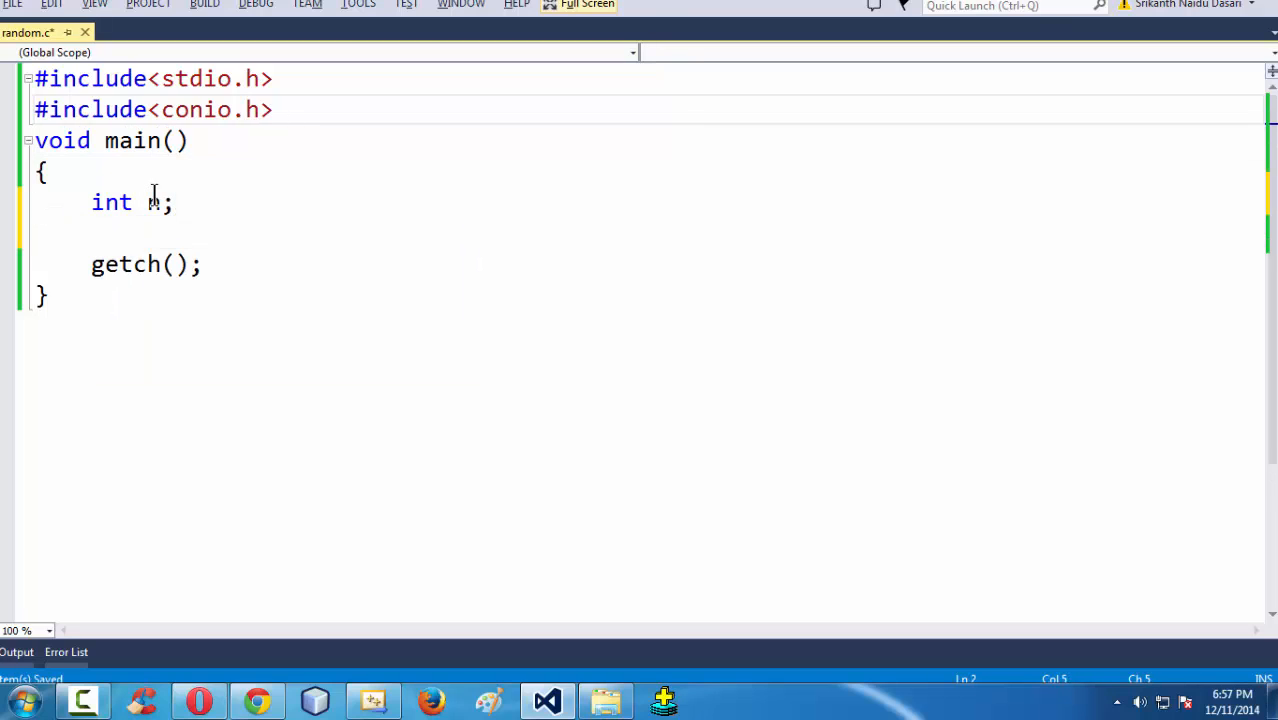
pyautogui.write('#')
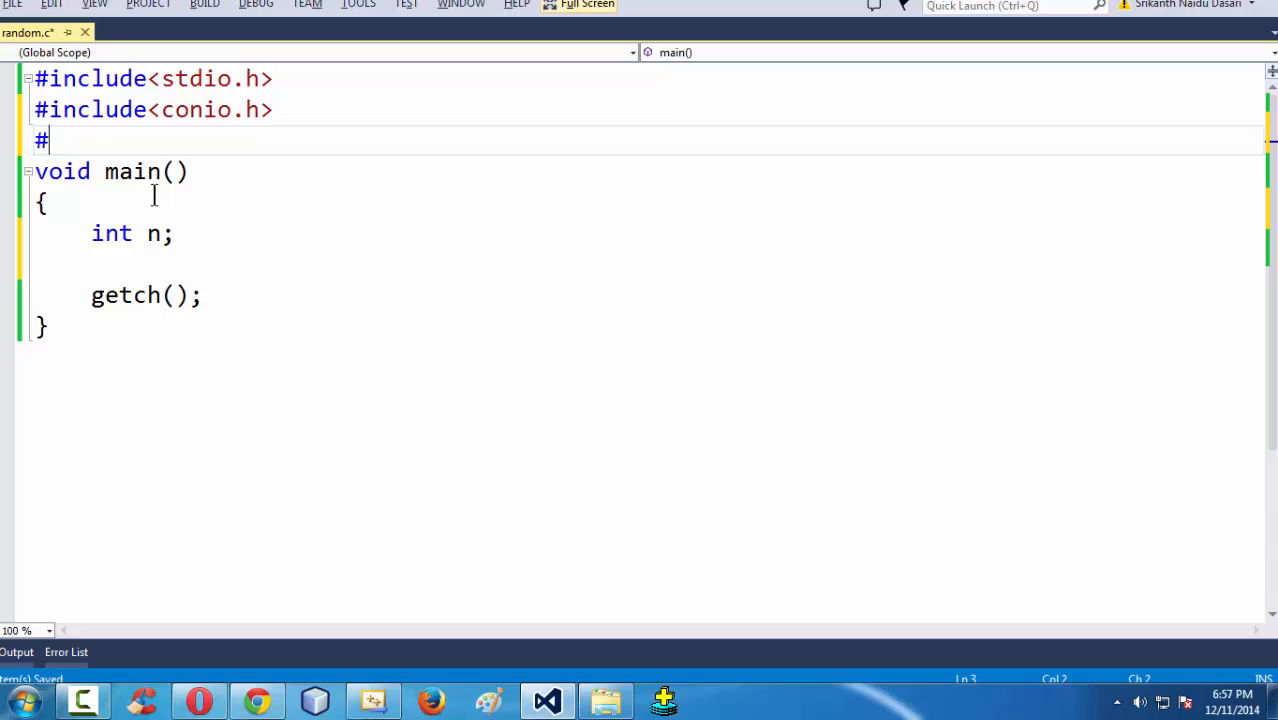
# Add #include<math.h> as the third header line.
pyautogui.write('incku')
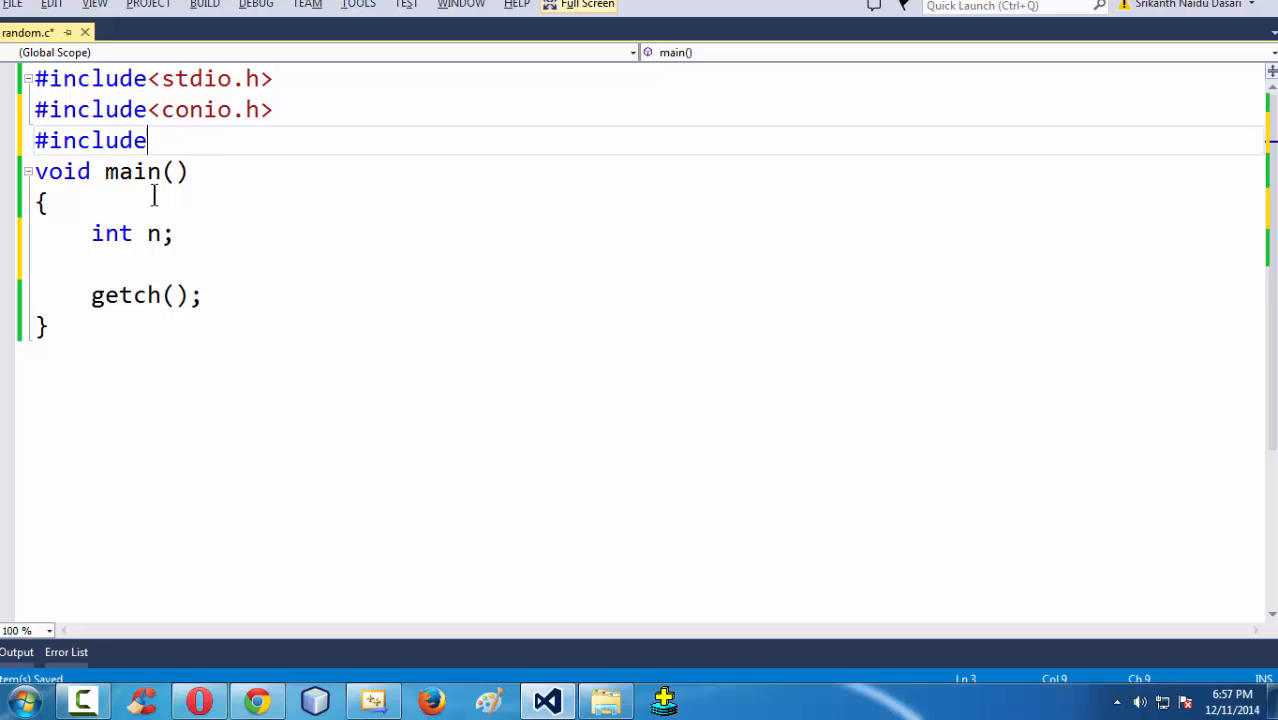
pyautogui.write('<mat')
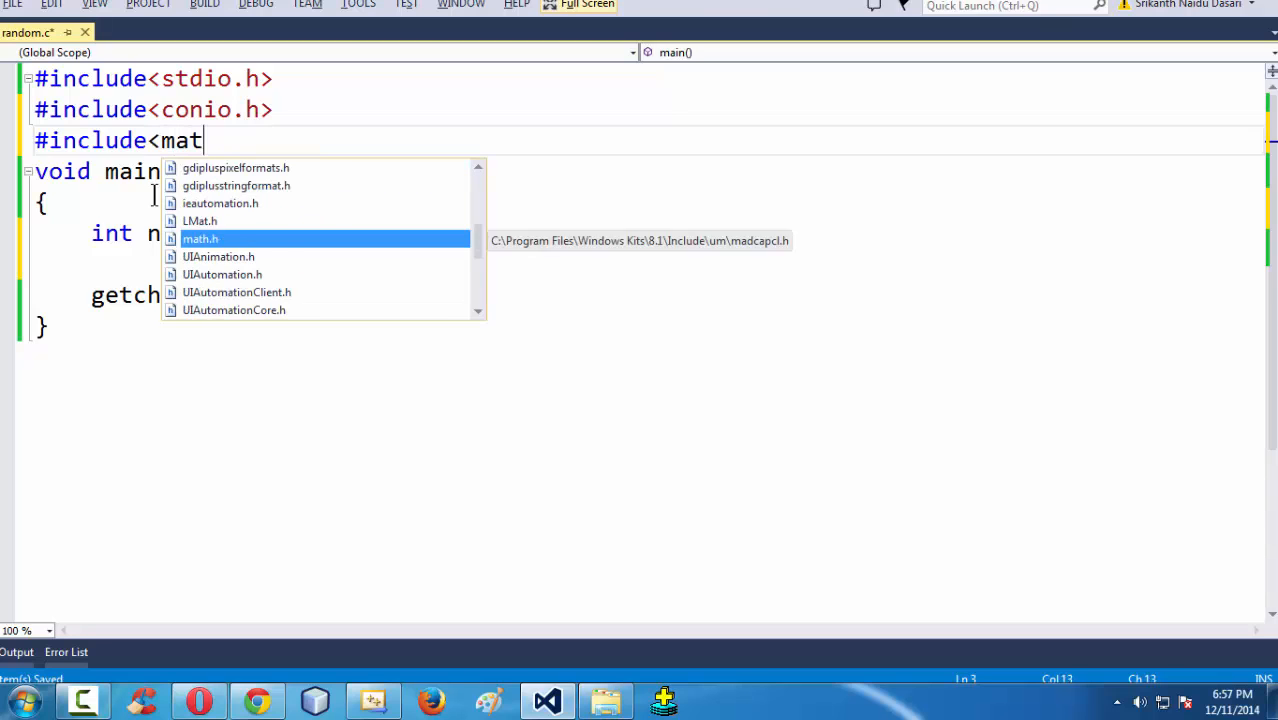
pyautogui.write('h.h>')
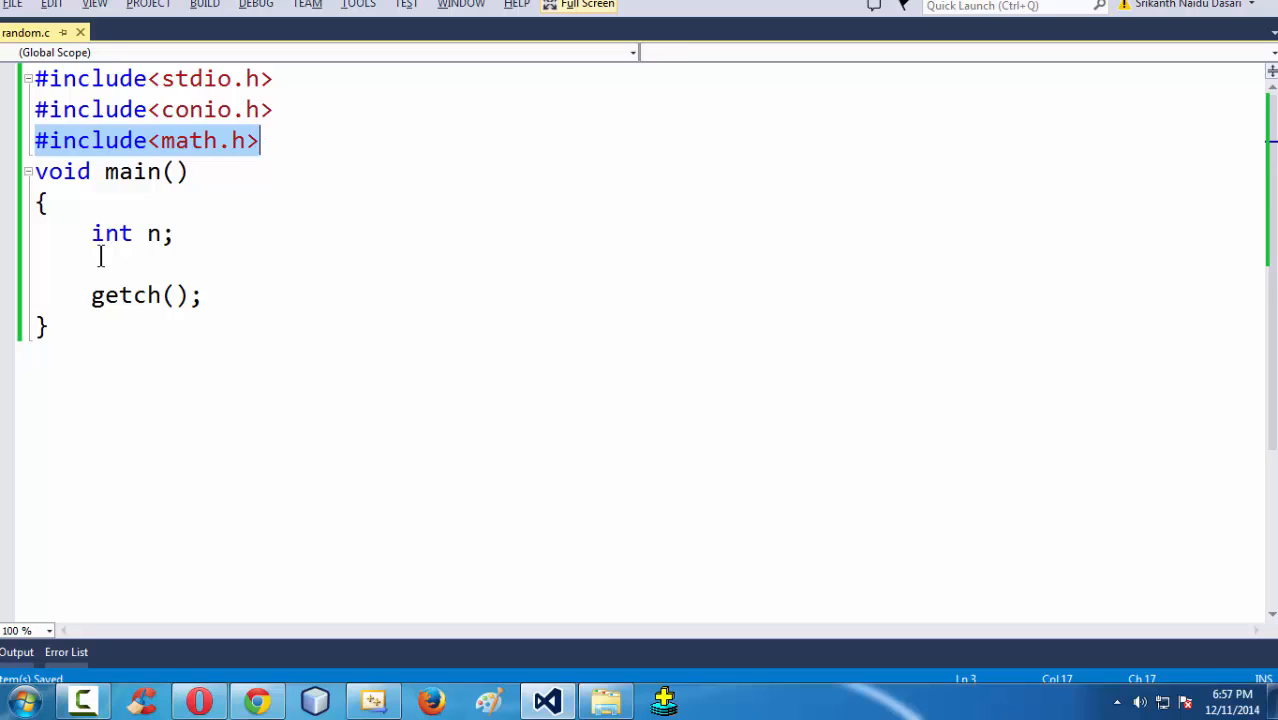
# Assign n = rand(); on the line after int n;, then select the math.h line.
pyautogui.click(91, 263)
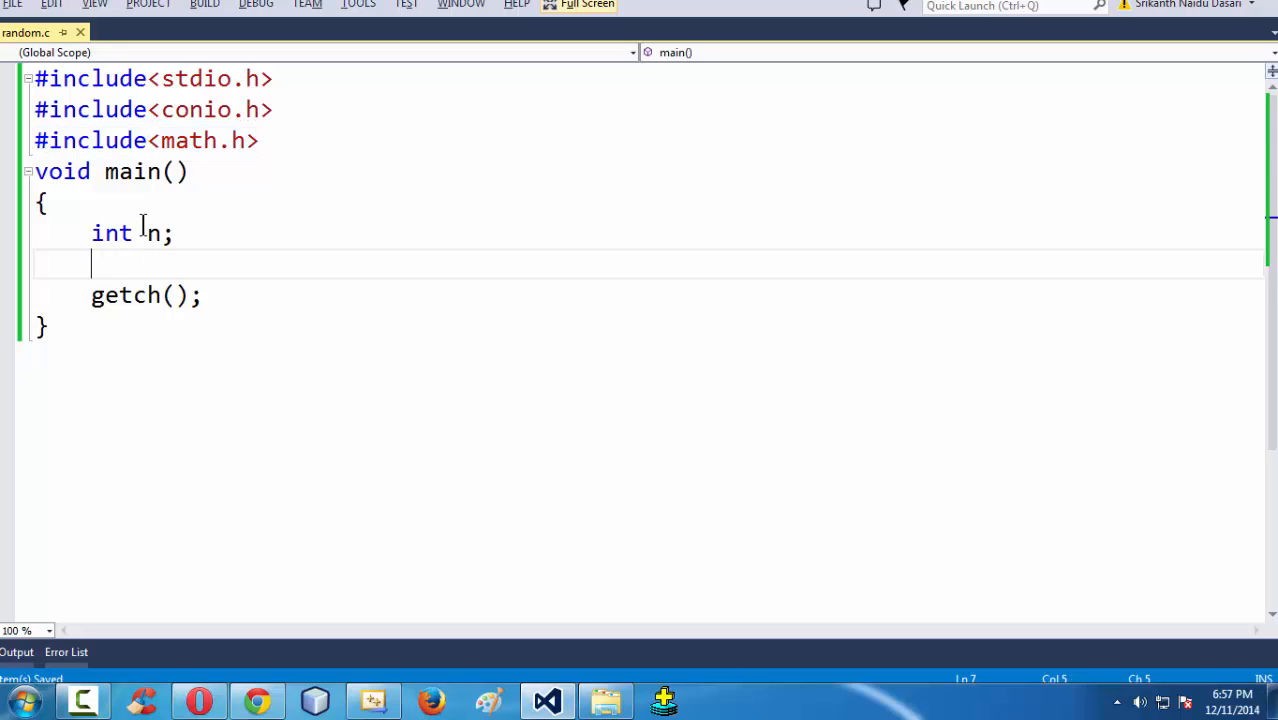
pyautogui.write('n =')
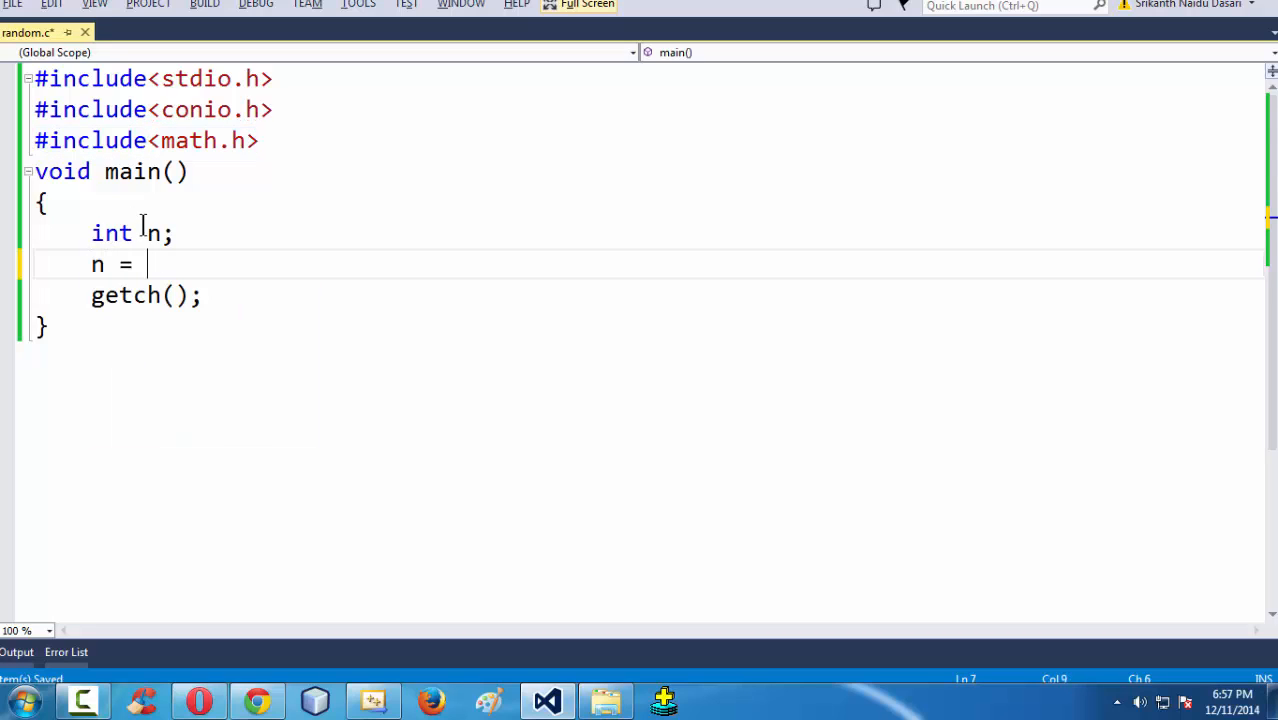
pyautogui.write('rand()')
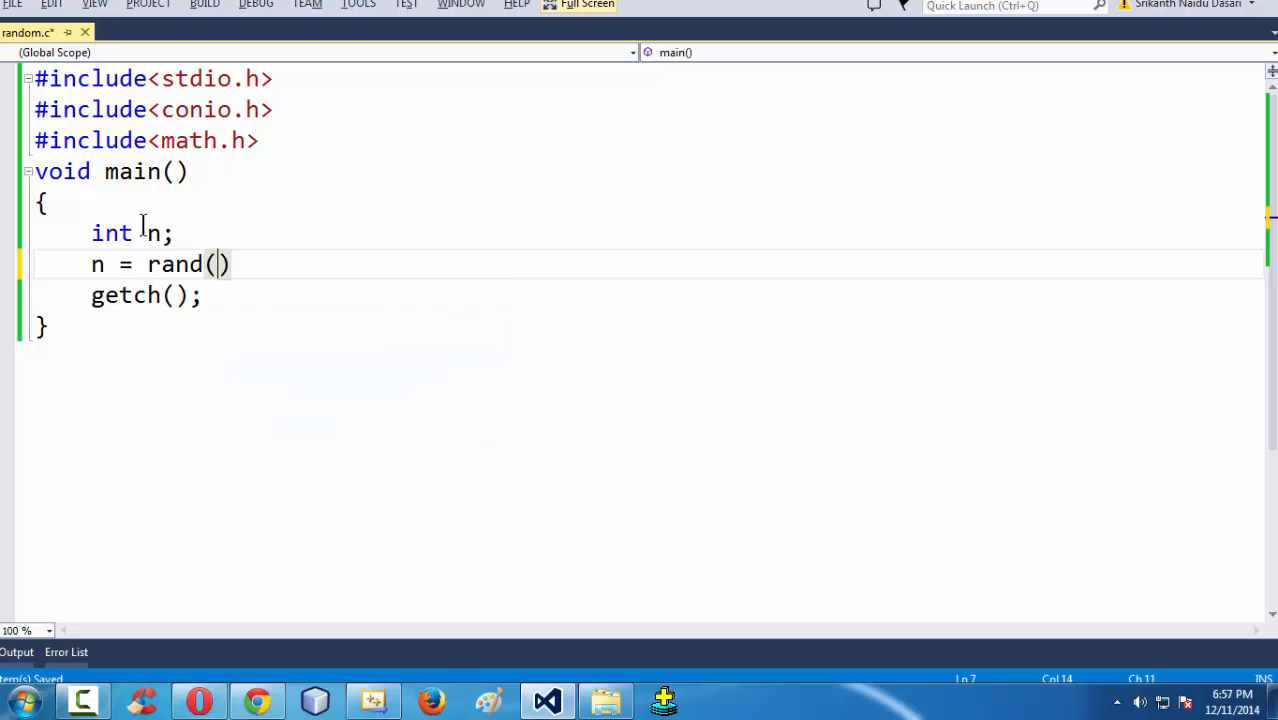
pyautogui.write(';')
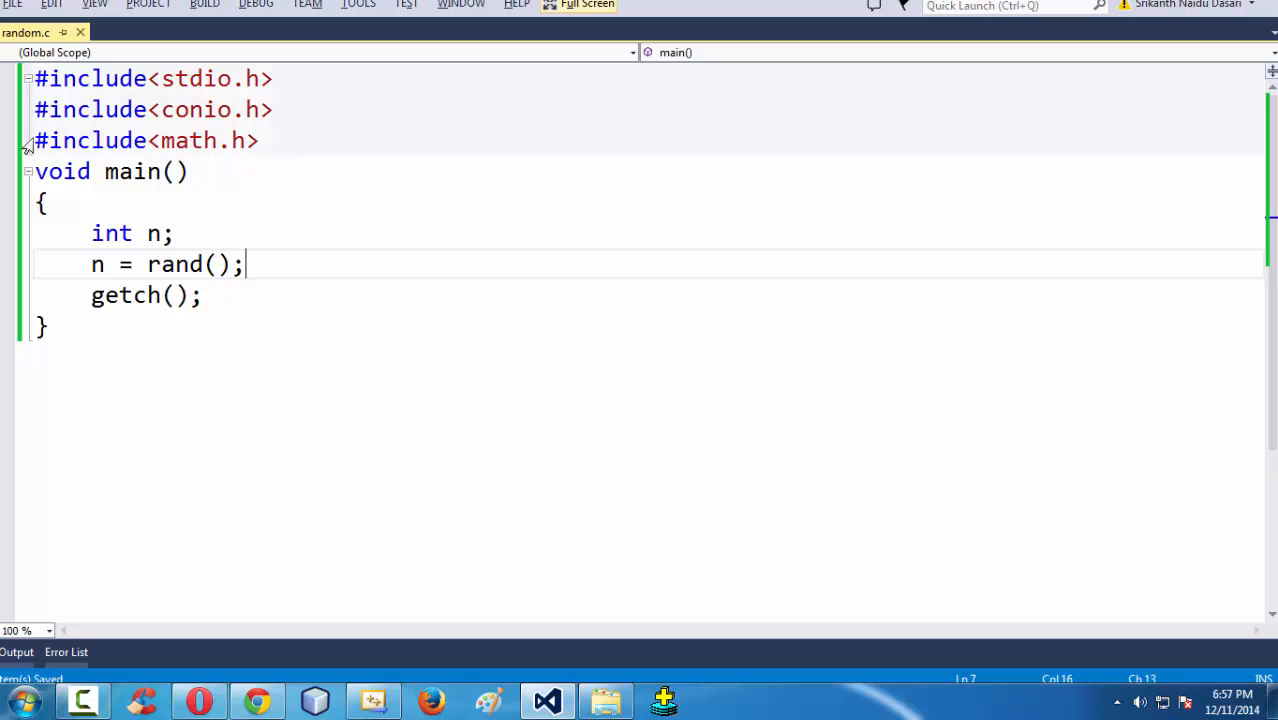
pyautogui.tripleClick(145, 140)
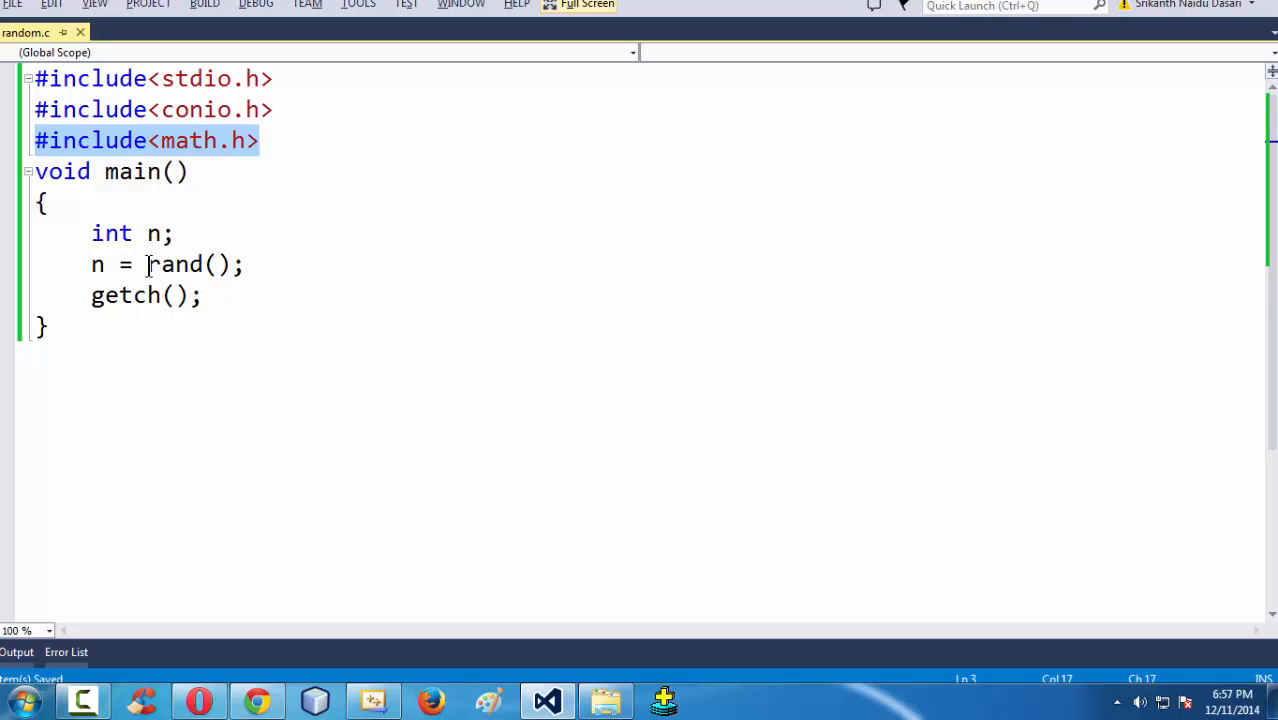
pyautogui.moveTo(93, 264)
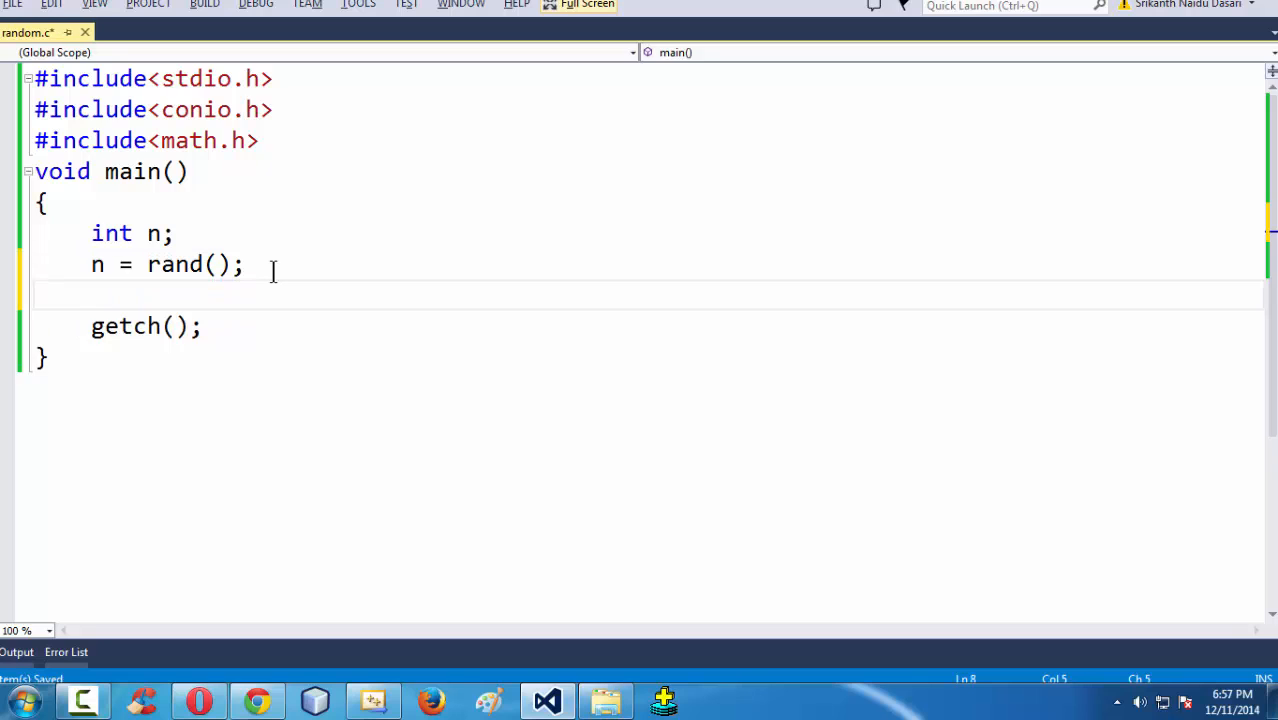
# Add printf("... The random number generated = %d", n); and start a // comment.
pyautogui.write('printf("\\n\\n\\t')
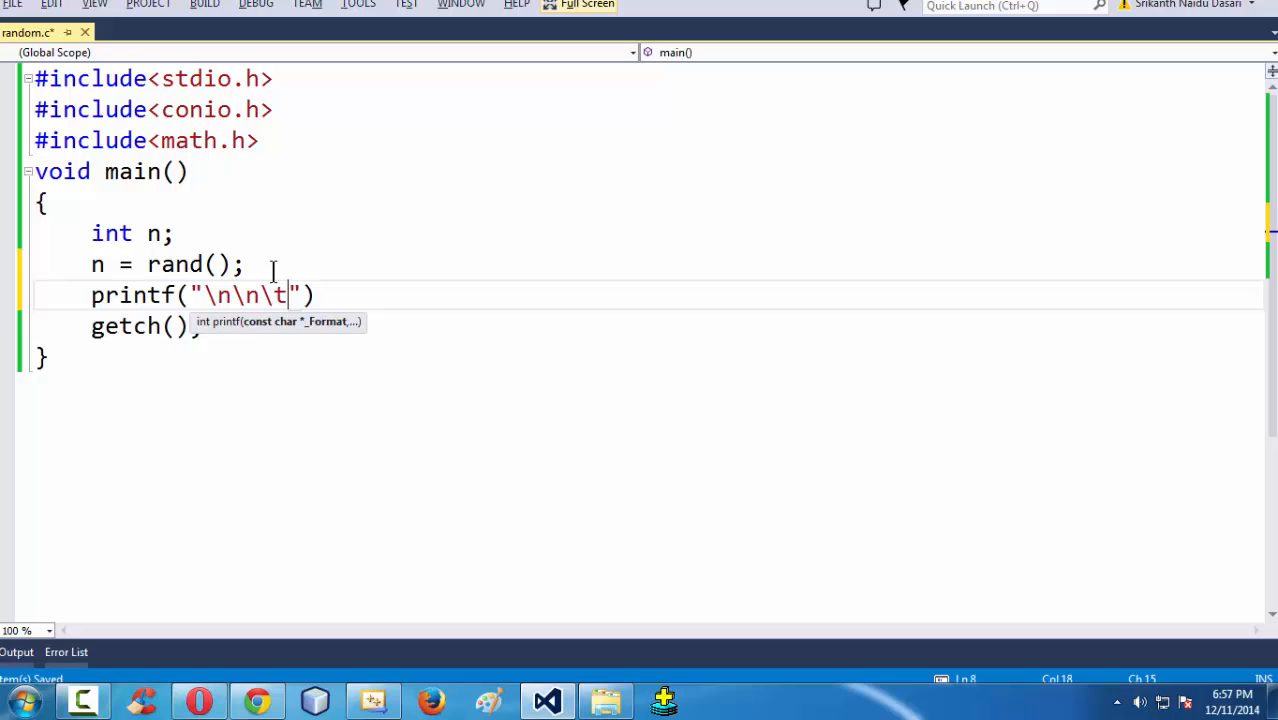
pyautogui.write('Th e')
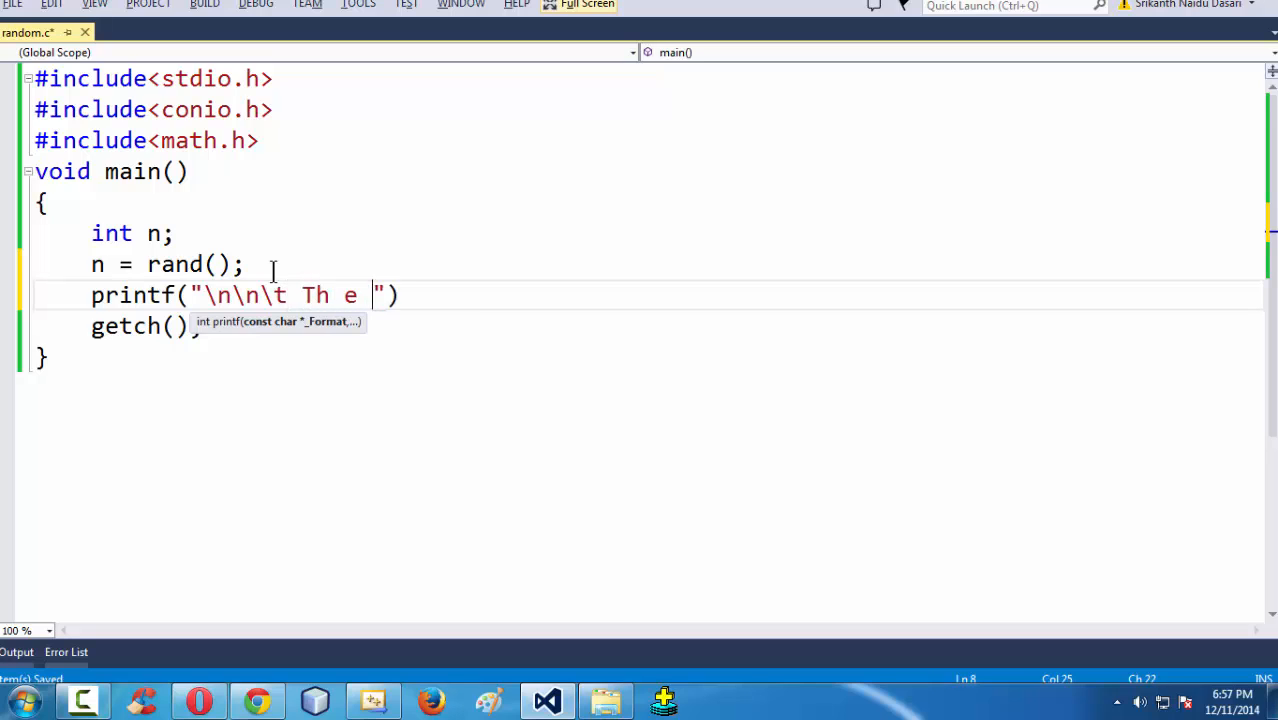
pyautogui.write('r')
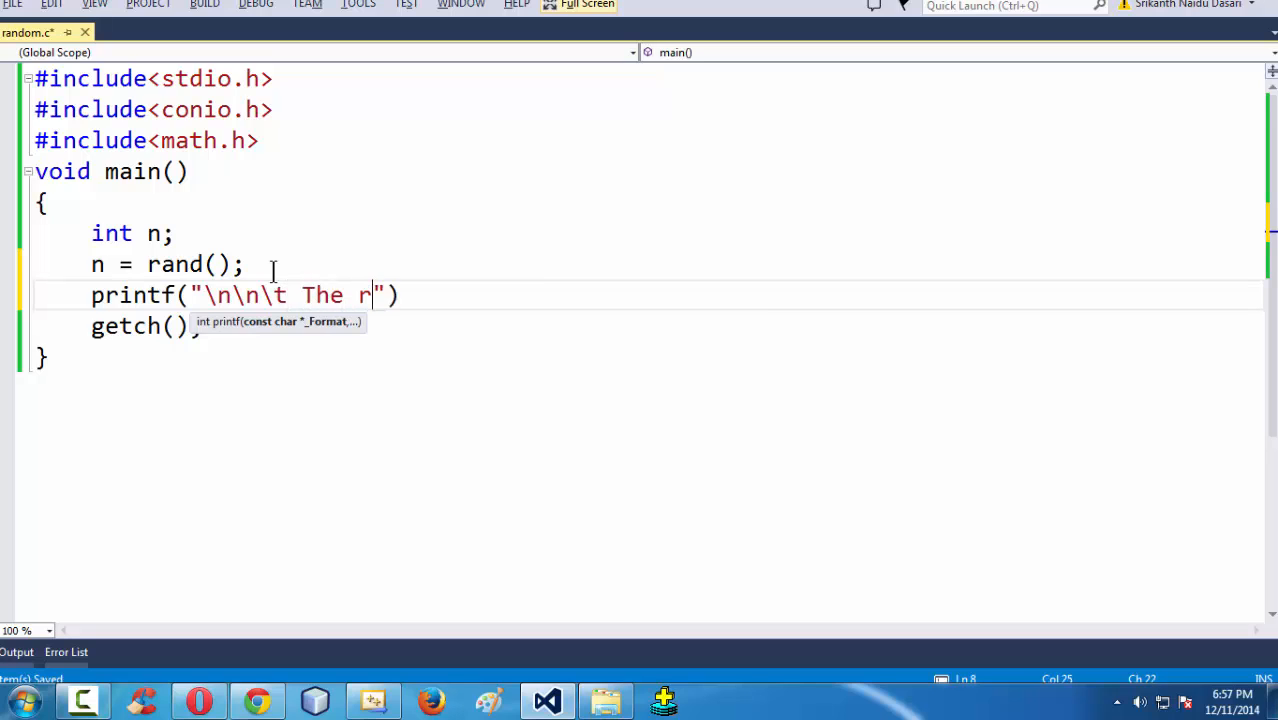
pyautogui.write('andom numb')
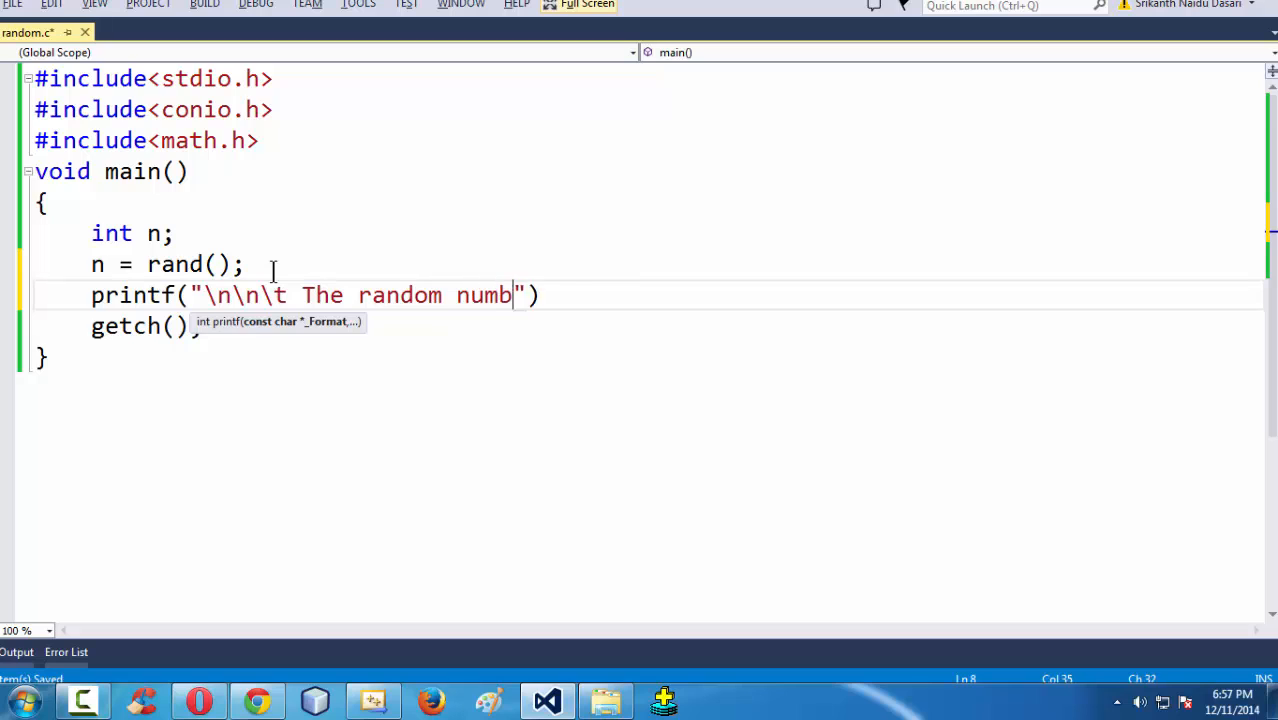
pyautogui.write('er genera')
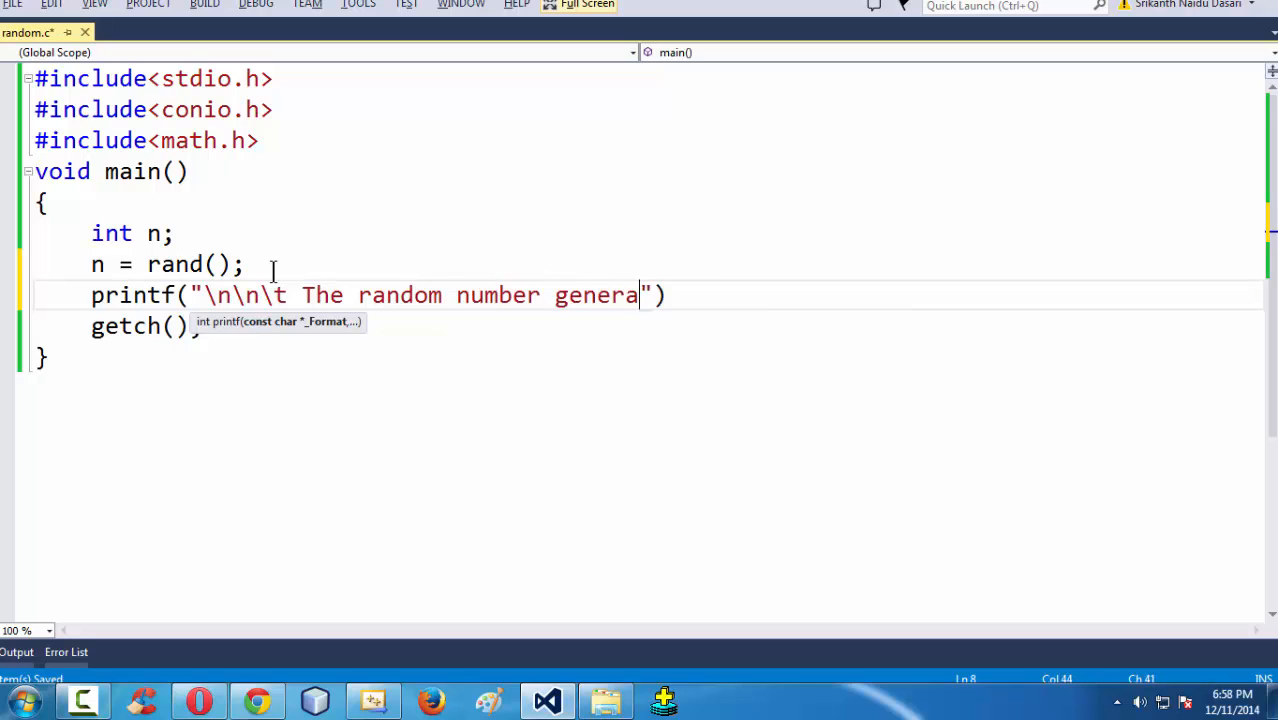
pyautogui.write('ted =')
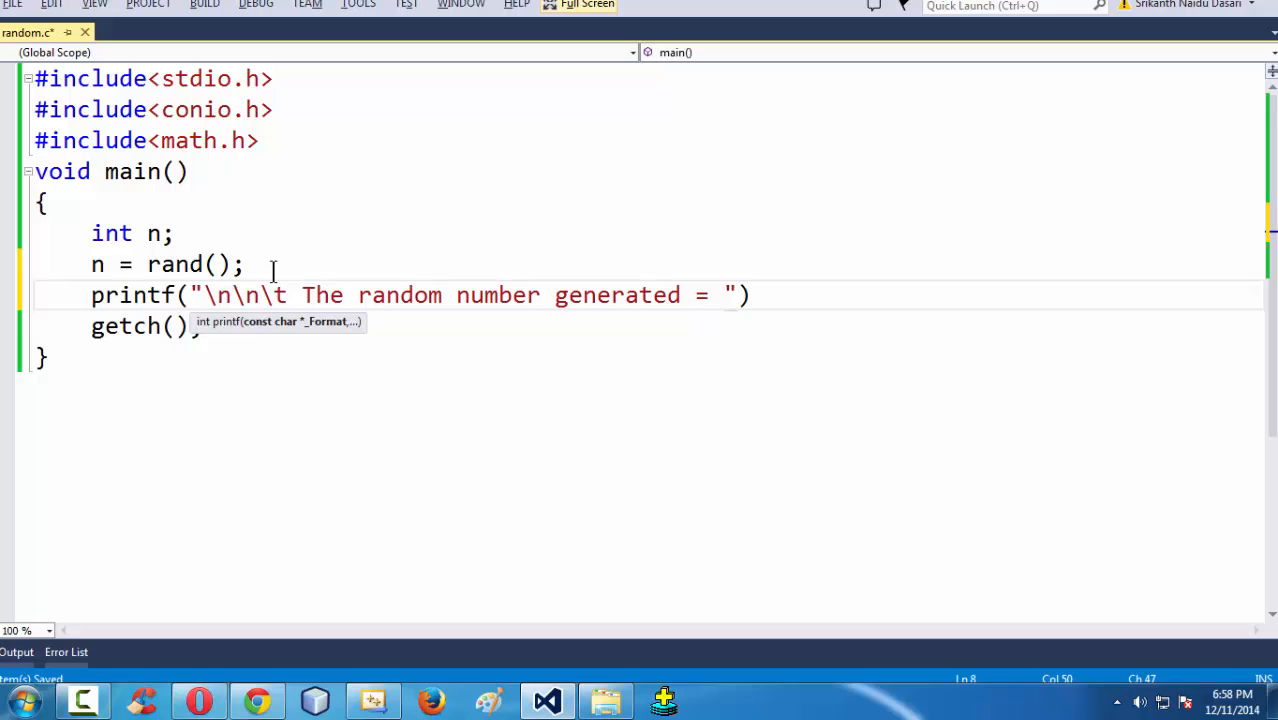
pyautogui.write('%d')
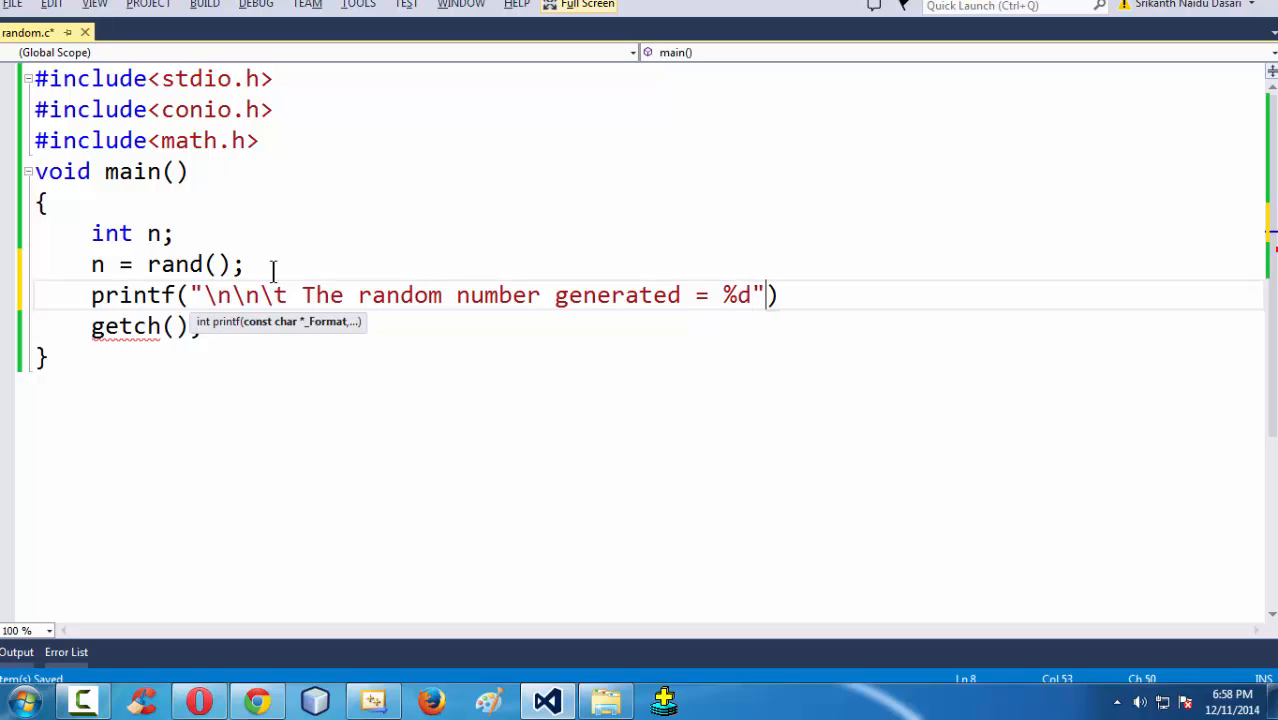
pyautogui.write(',n')
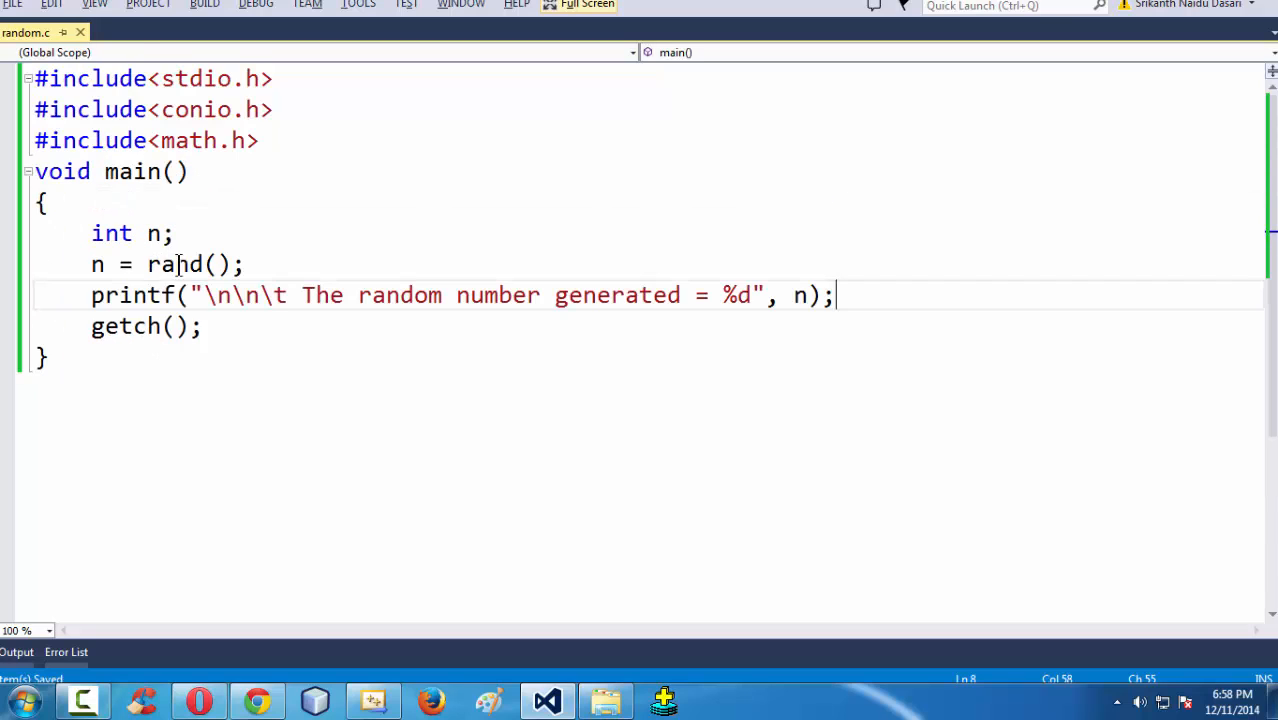
pyautogui.write('//')
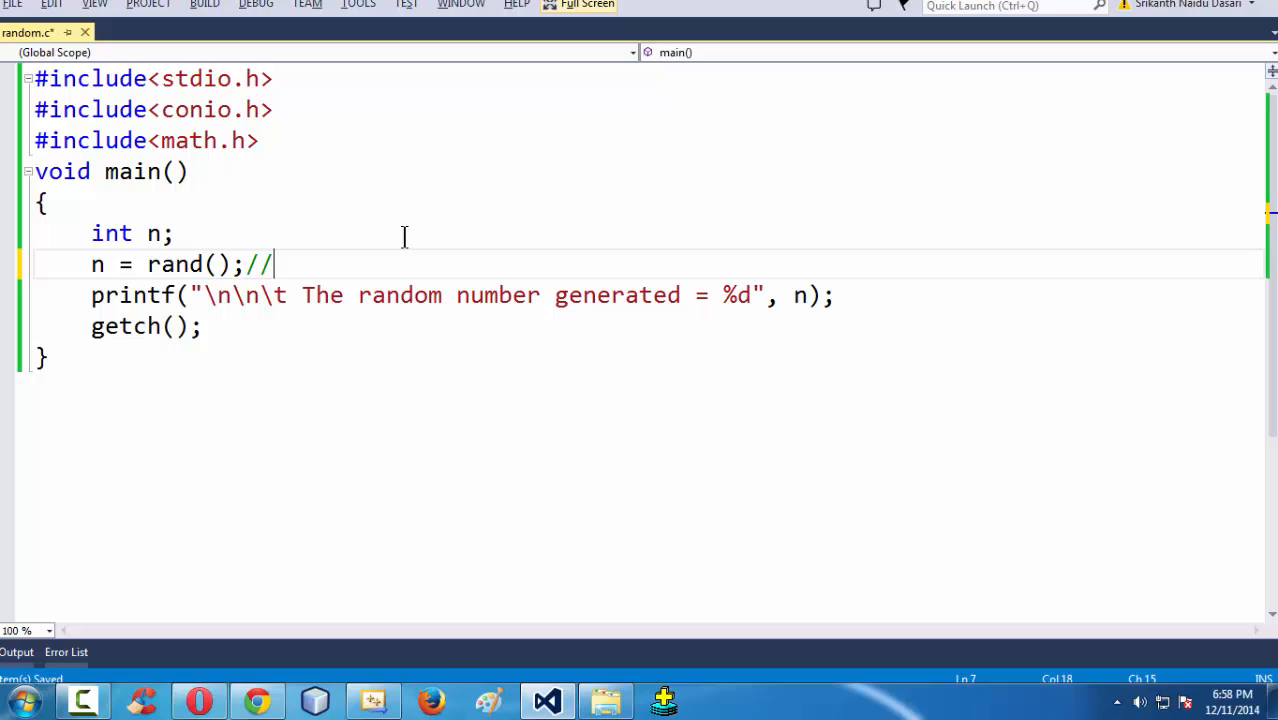
# Comment the rand() line: "predefined function used to generate random number".
pyautogui.write('random')
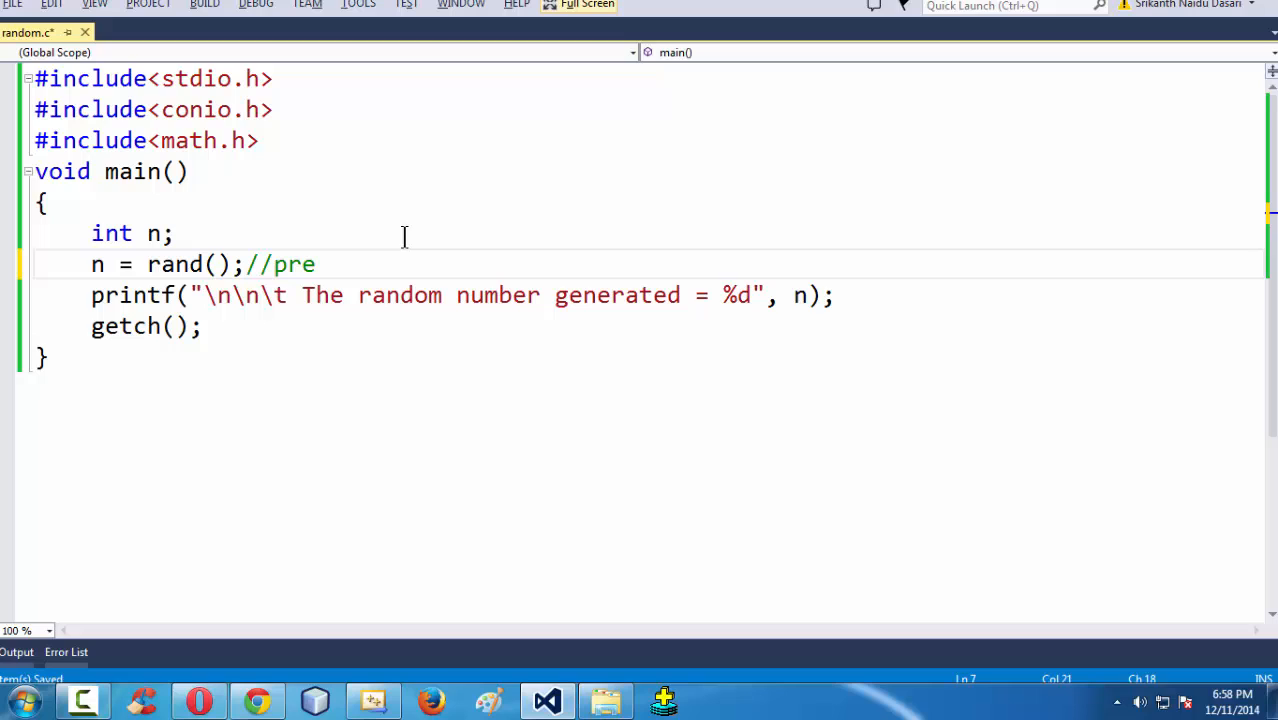
pyautogui.write('defined')
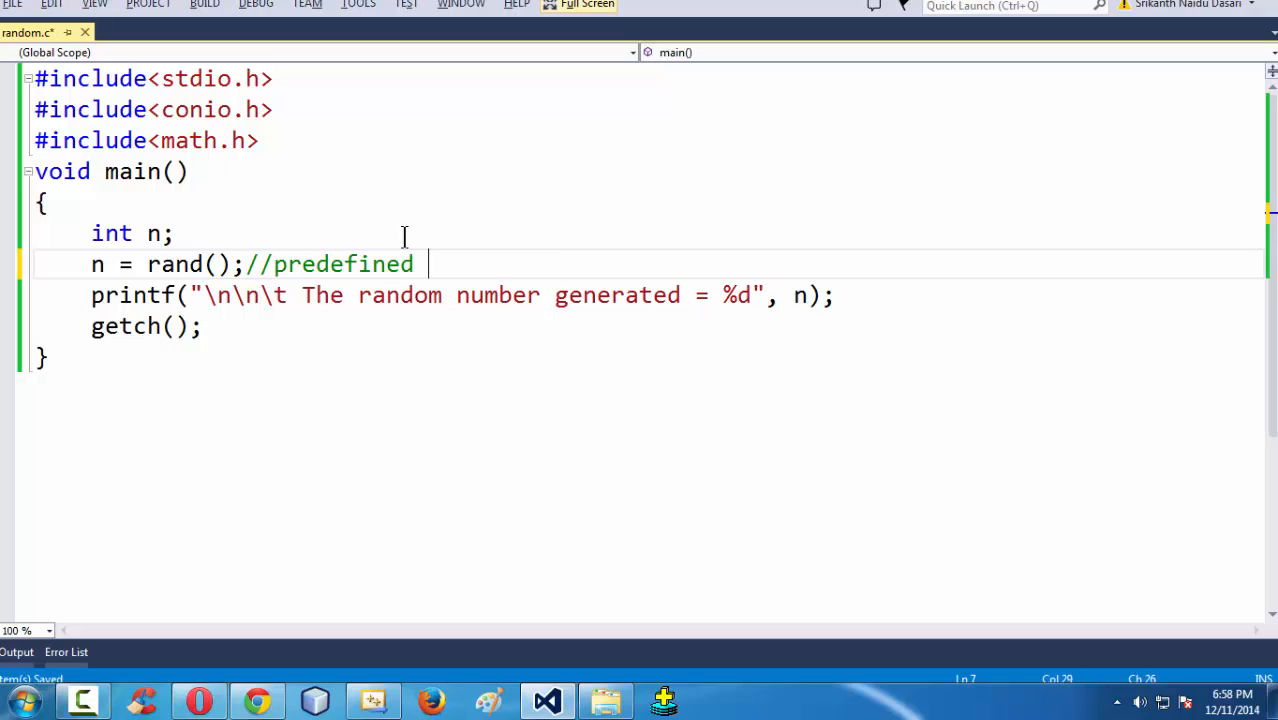
pyautogui.write('fun')
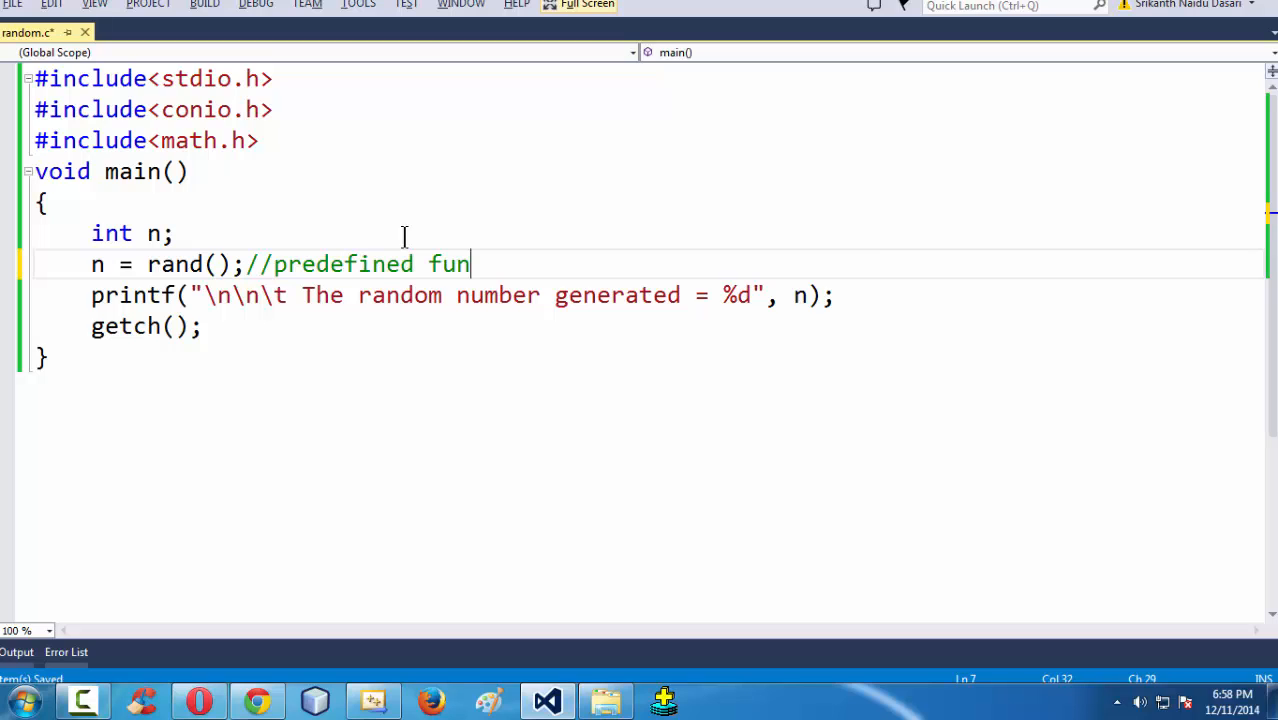
pyautogui.write('ction used to generate ra')
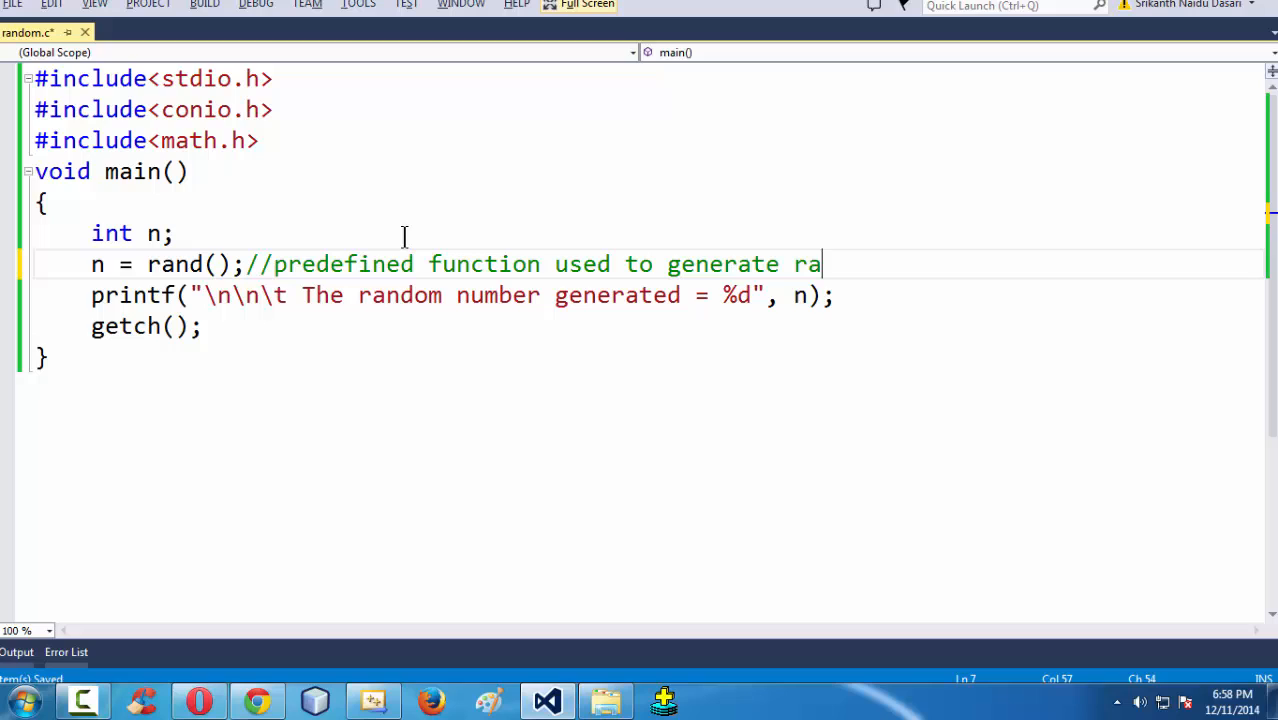
pyautogui.write('ndom nu')
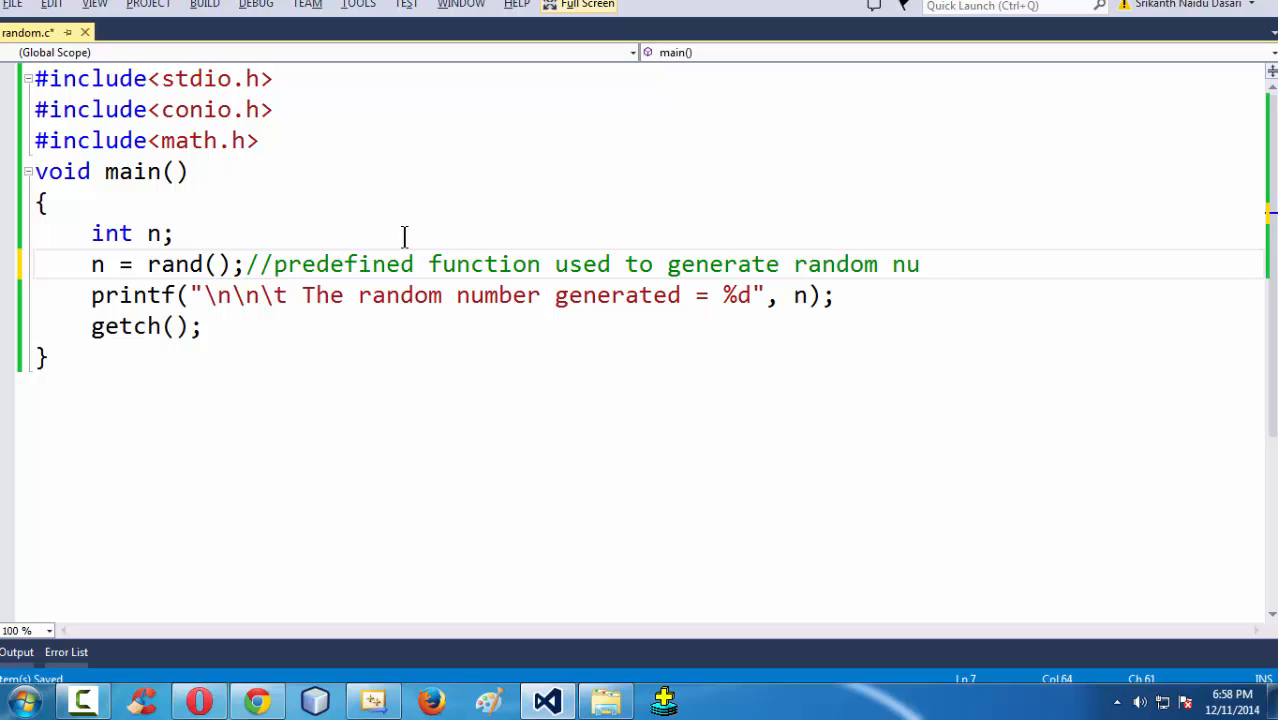
pyautogui.write('mber')
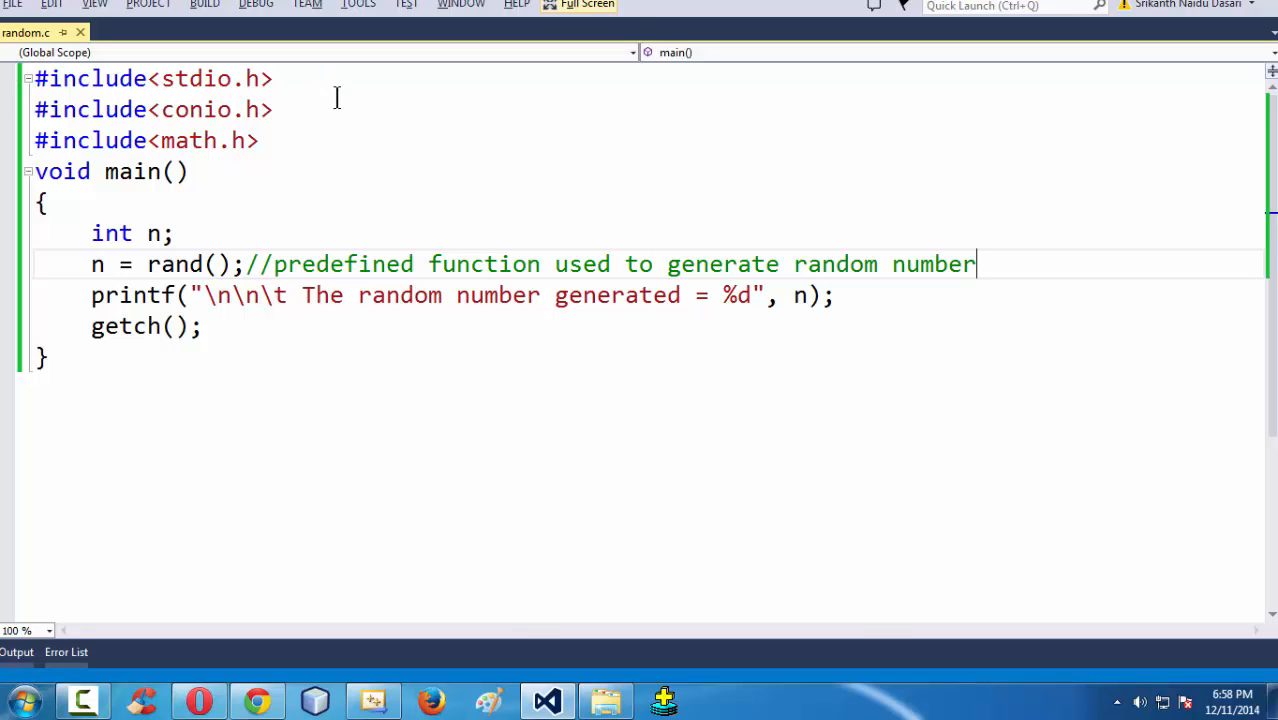
pyautogui.press('F5')
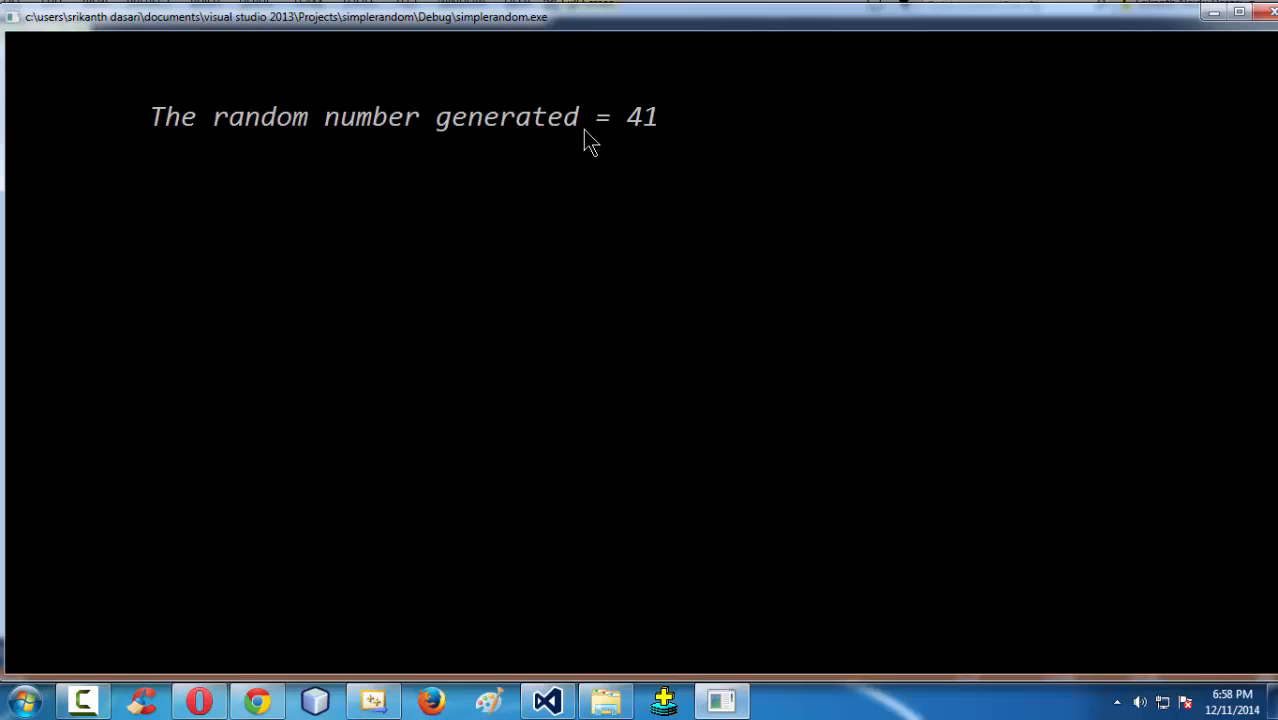
pyautogui.moveTo(675, 135)
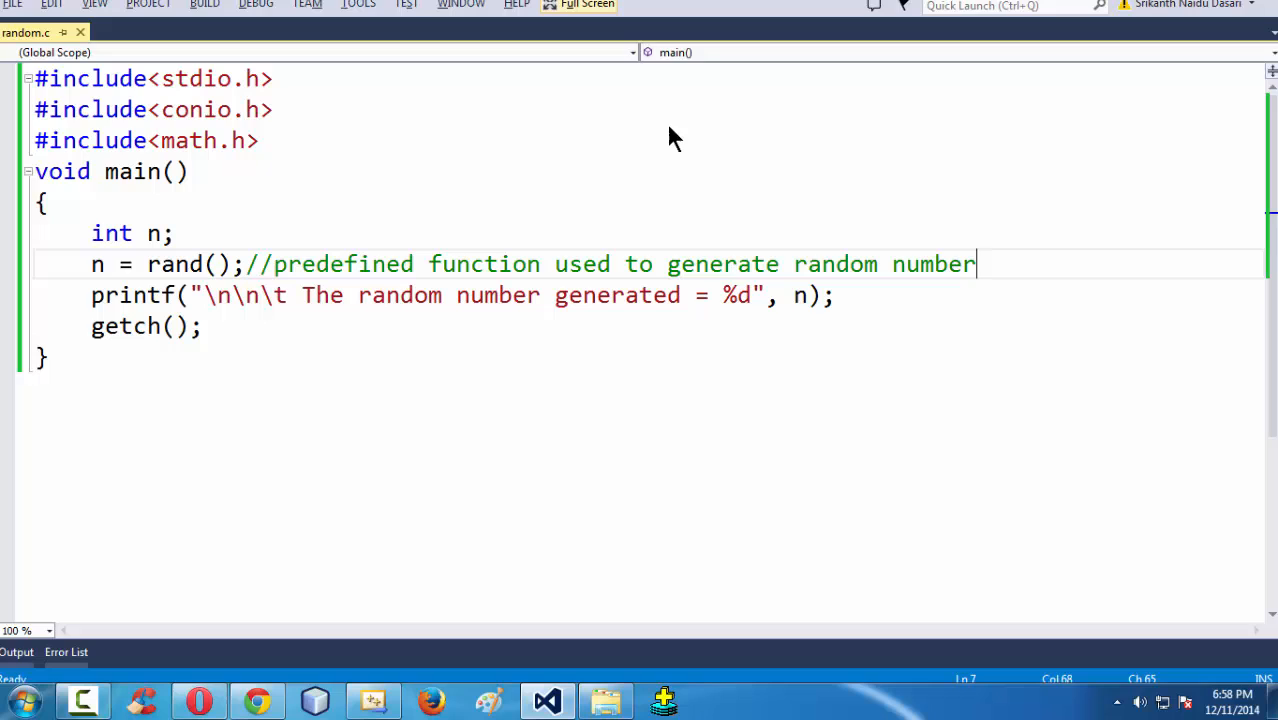
# Run the program again, printing "The random number generated = 41".
pyautogui.press('f5')
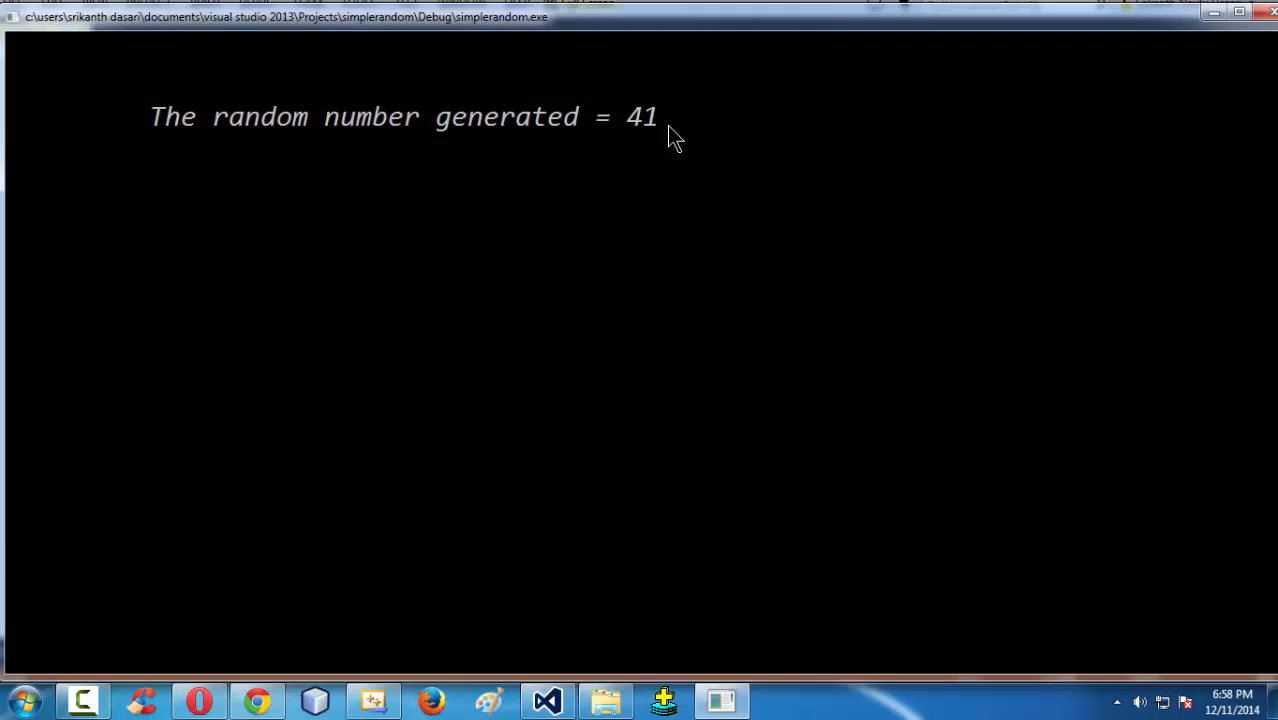